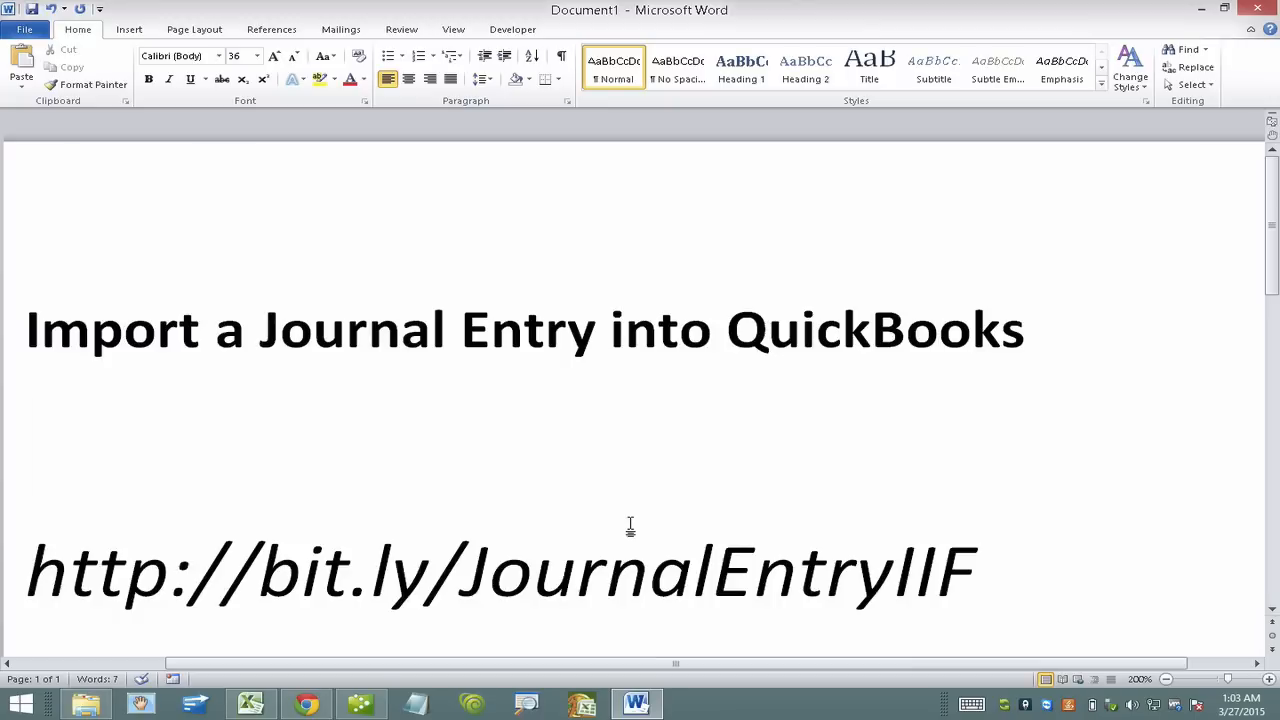
- Download 2007 General Journal Entry.iif via the bit.ly link in the Word document
left_click(27, 440)
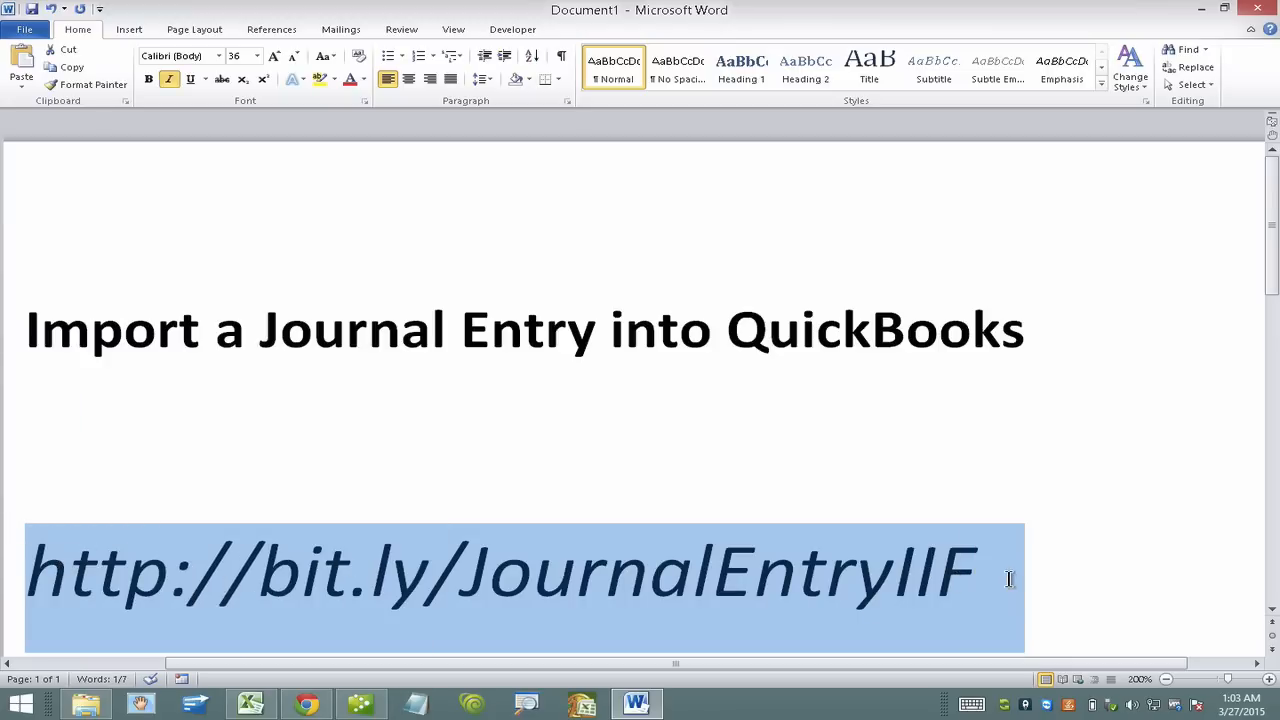
left_click(1008, 578)
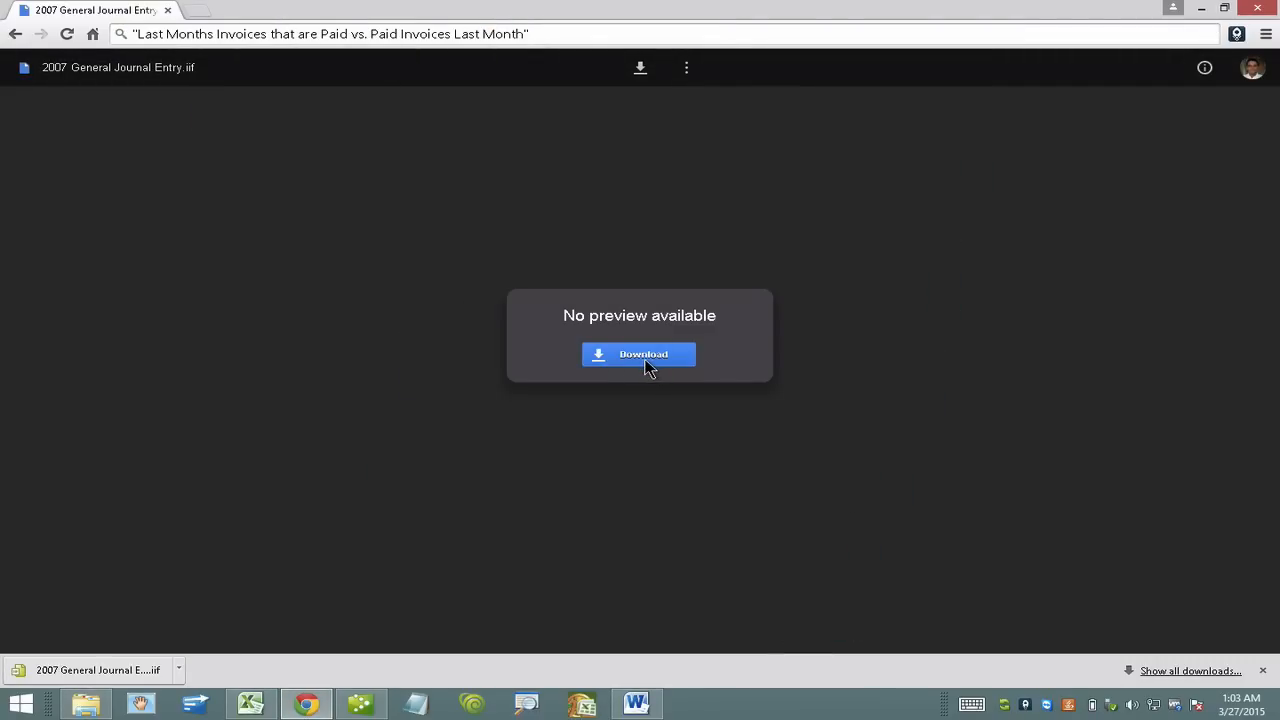
mouse_move(395, 479)
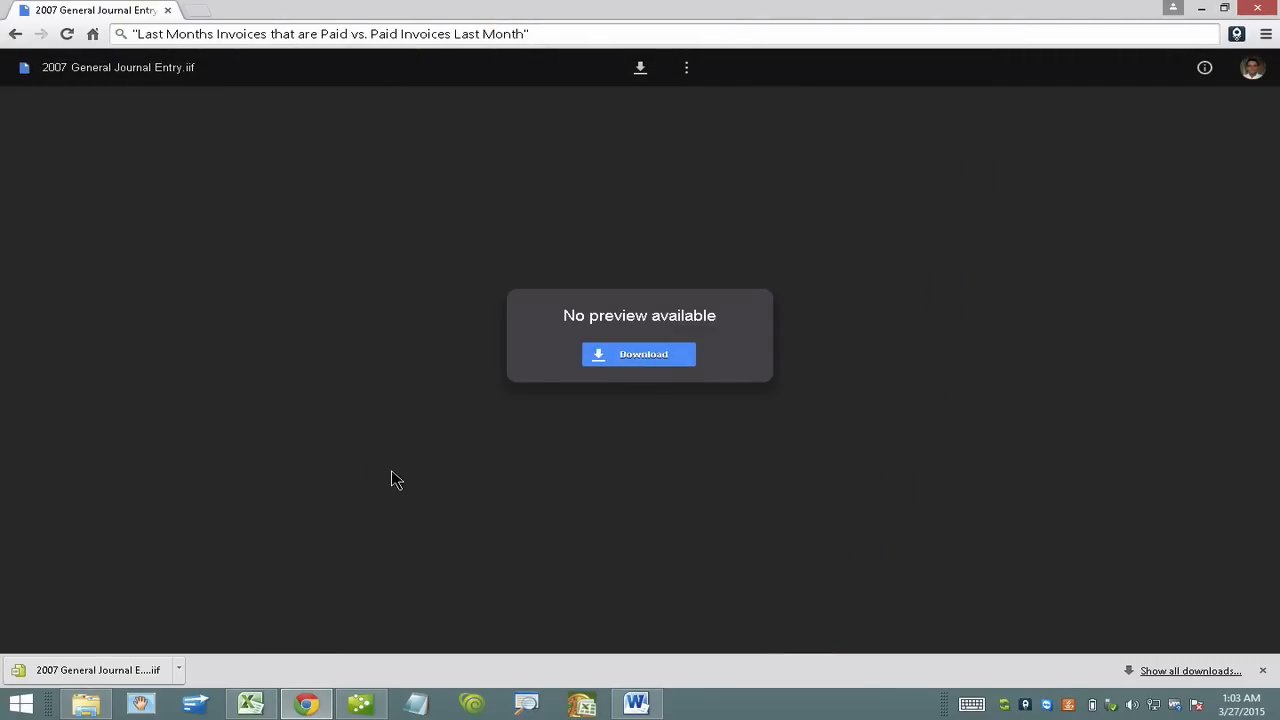
left_click(247, 702)
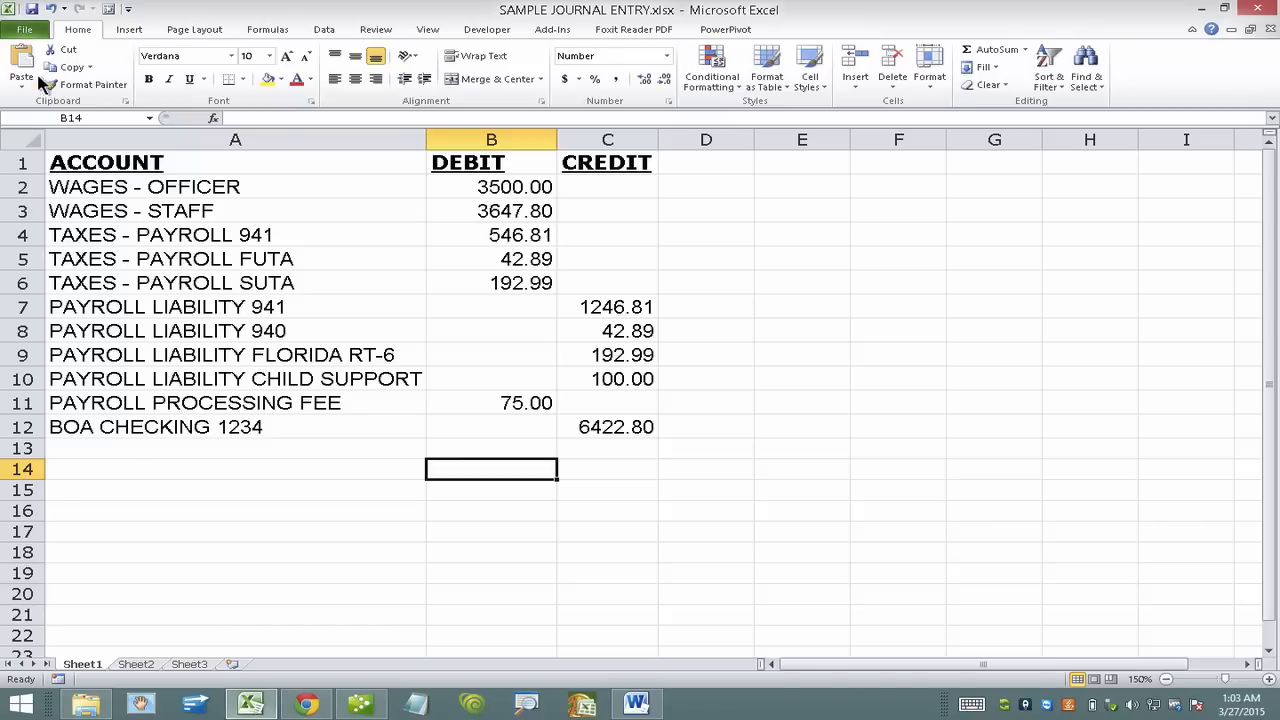
- Open 2007 General Journal Entry.iif from Downloads, showing All Files types
left_click(30, 28)
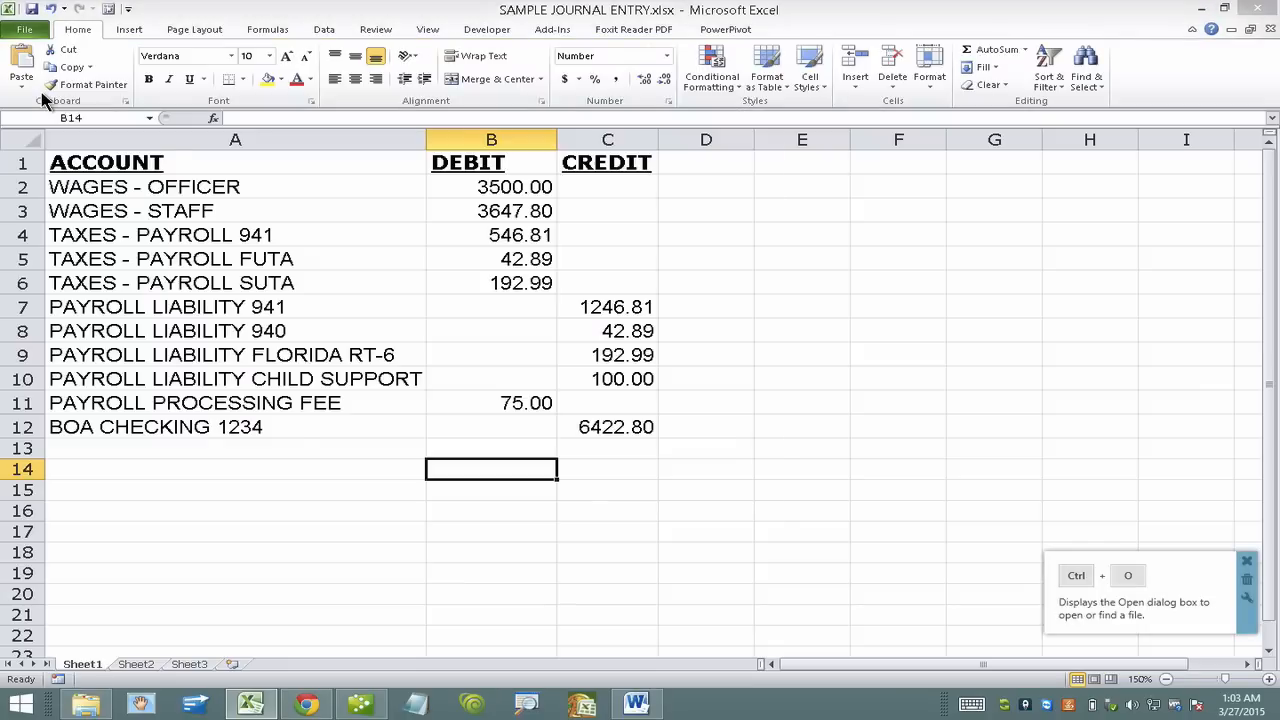
key("ctrl+o")
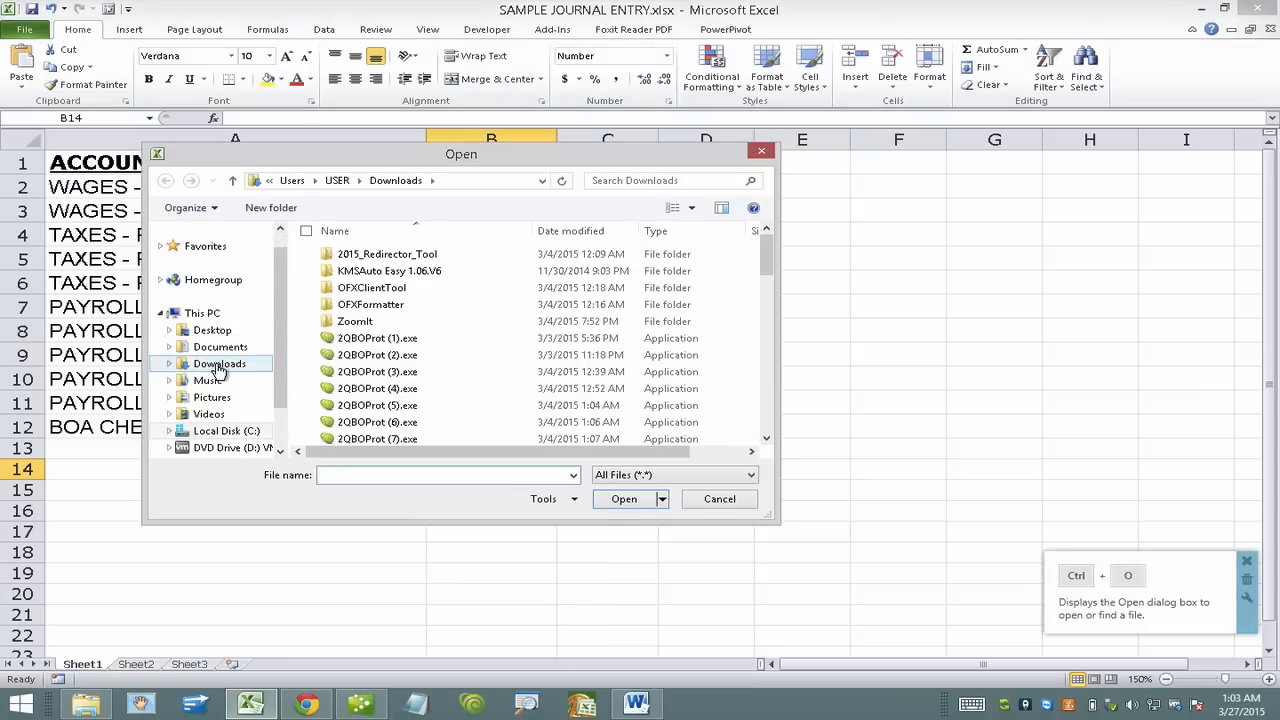
left_click(219, 364)
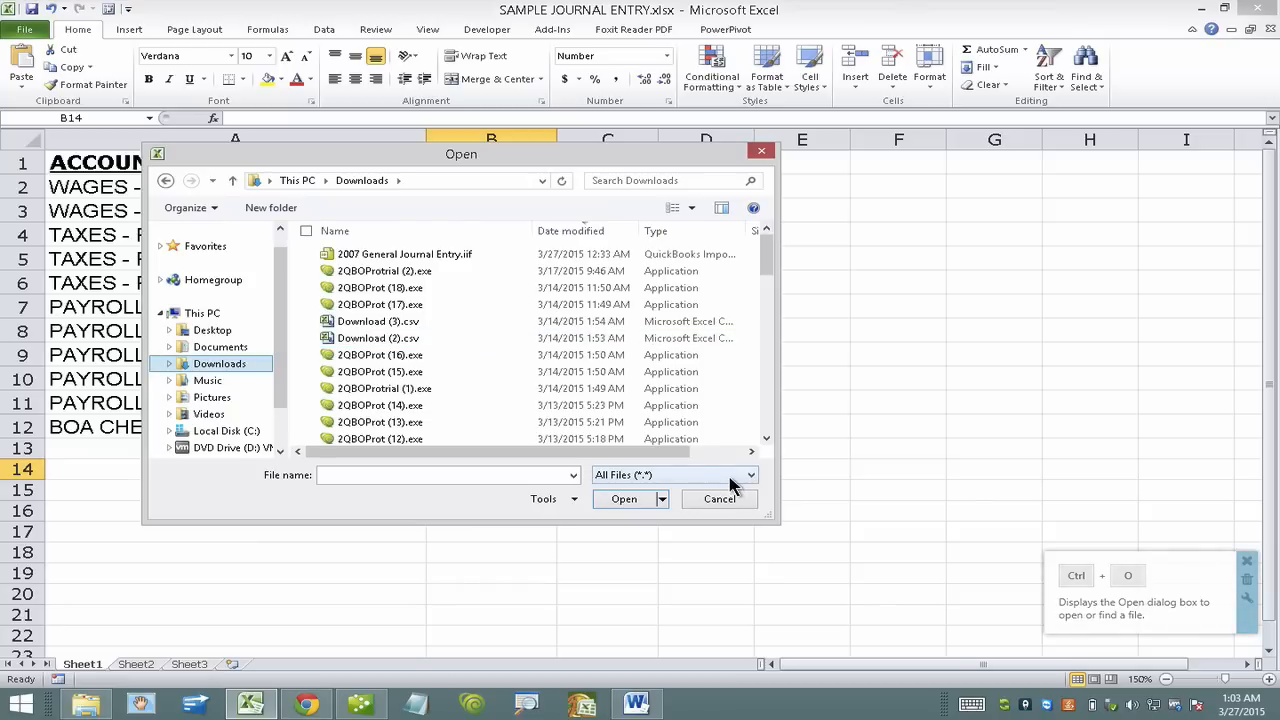
left_click(751, 475)
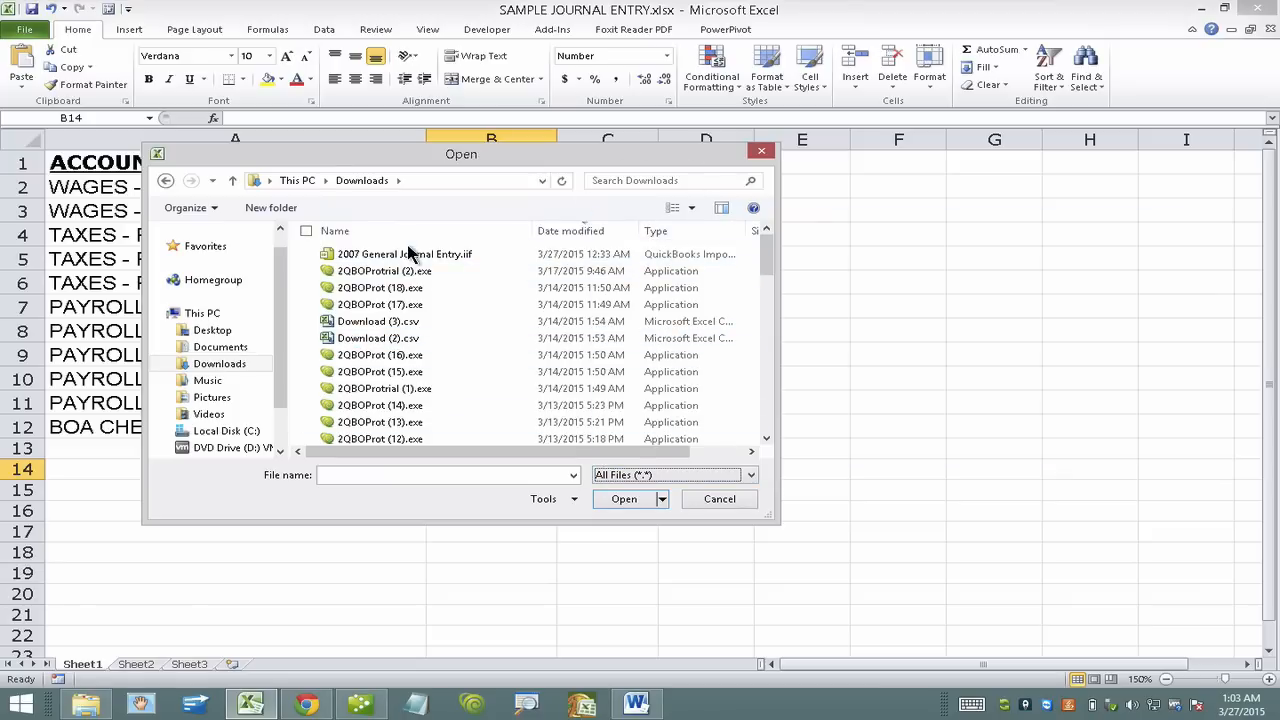
left_click(404, 253)
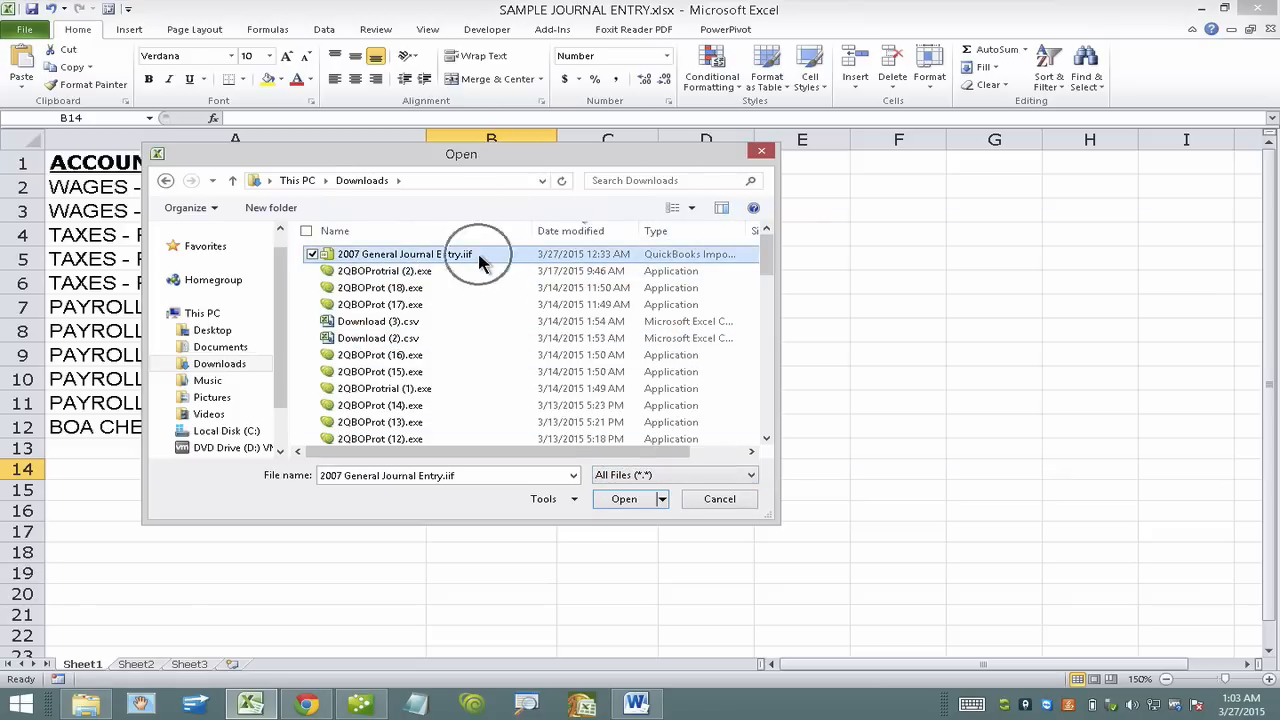
mouse_move(623, 499)
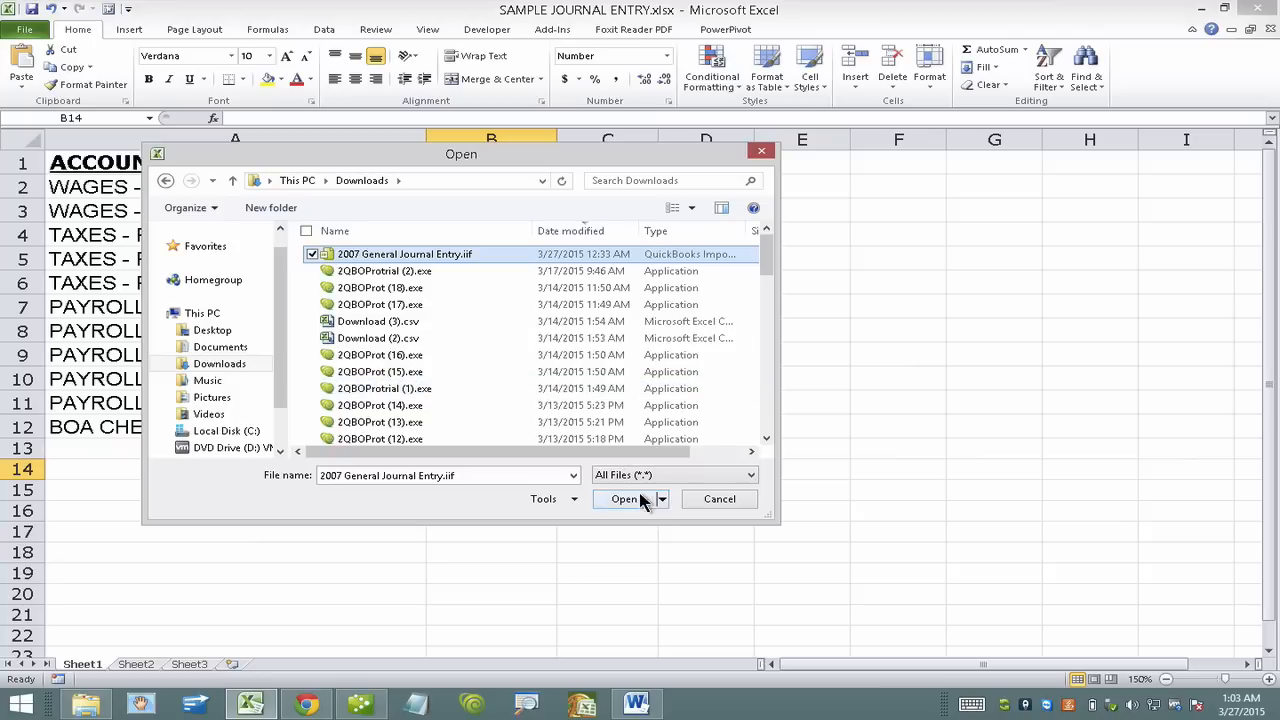
left_click(623, 499)
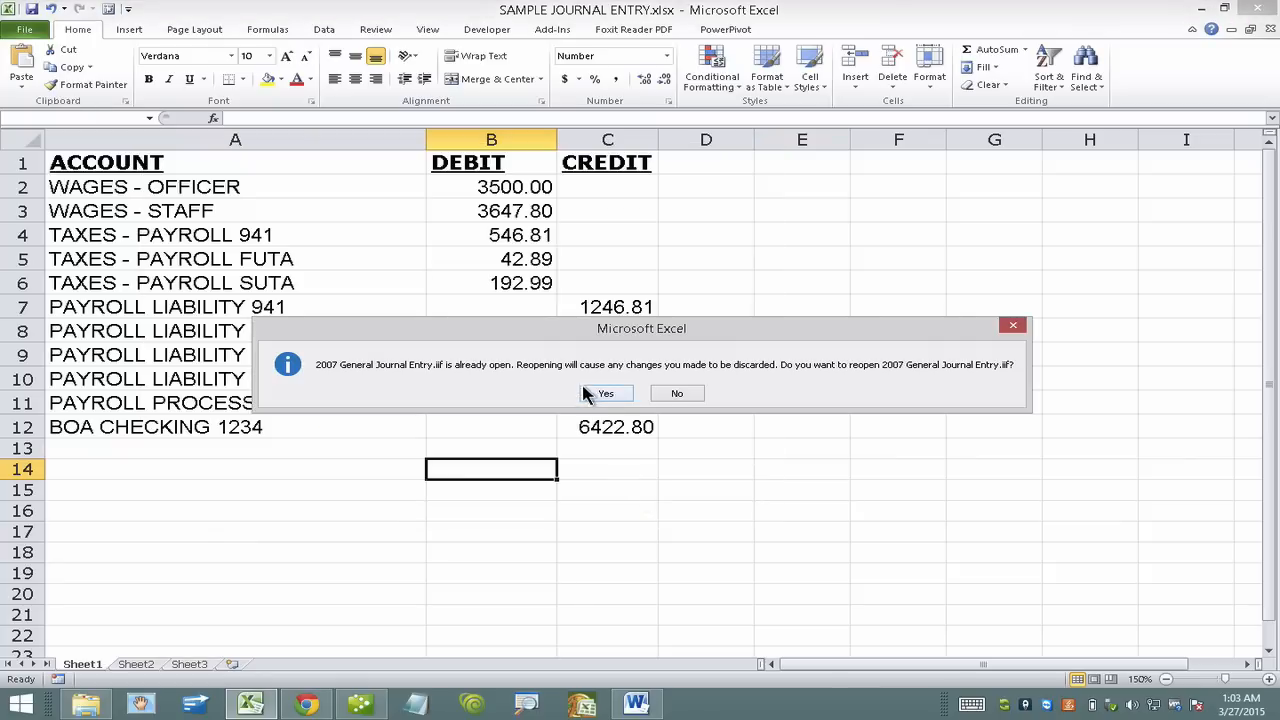
- Reopen the IIF file and import it as tab-delimited through the Text Import Wizard
left_click(606, 393)
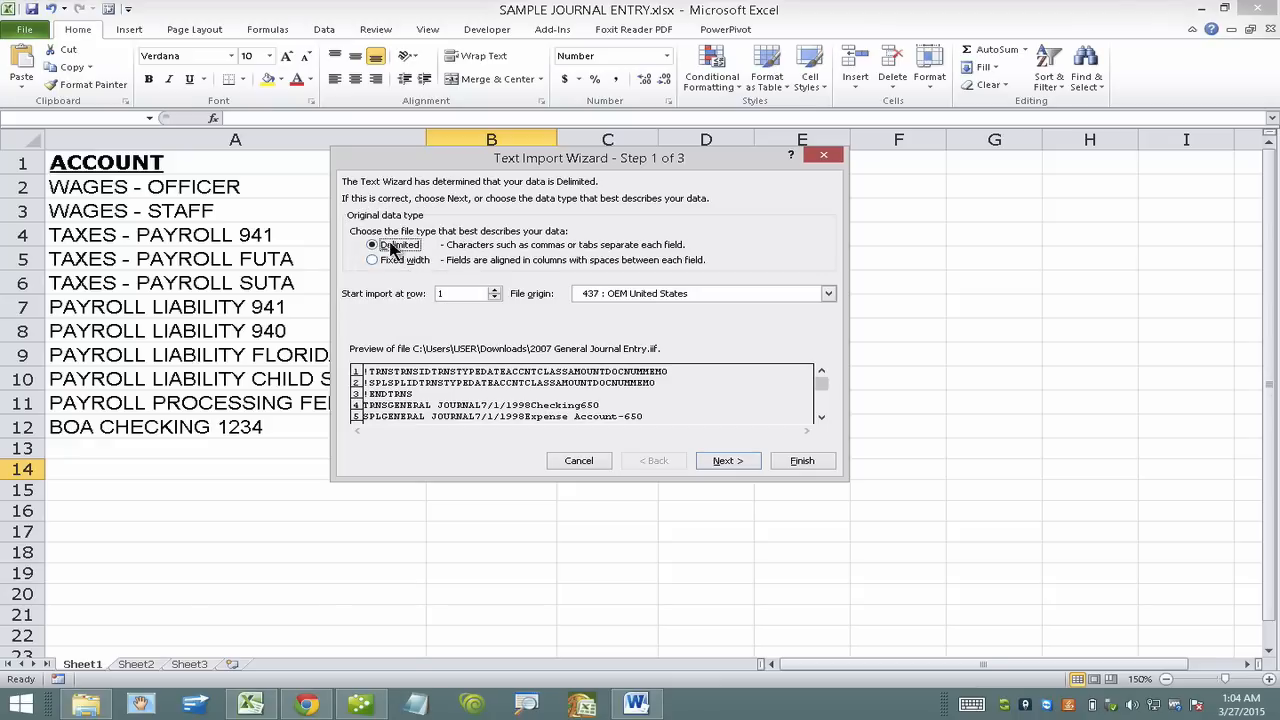
mouse_move(802, 460)
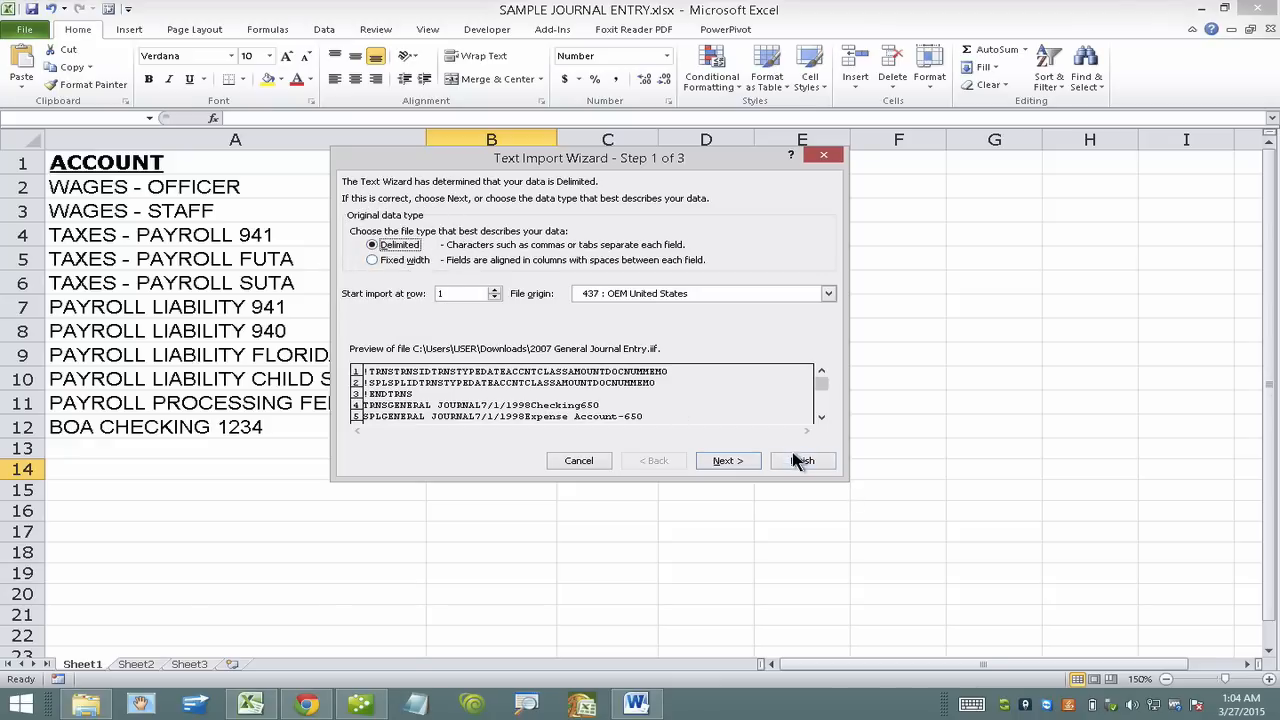
left_click(728, 460)
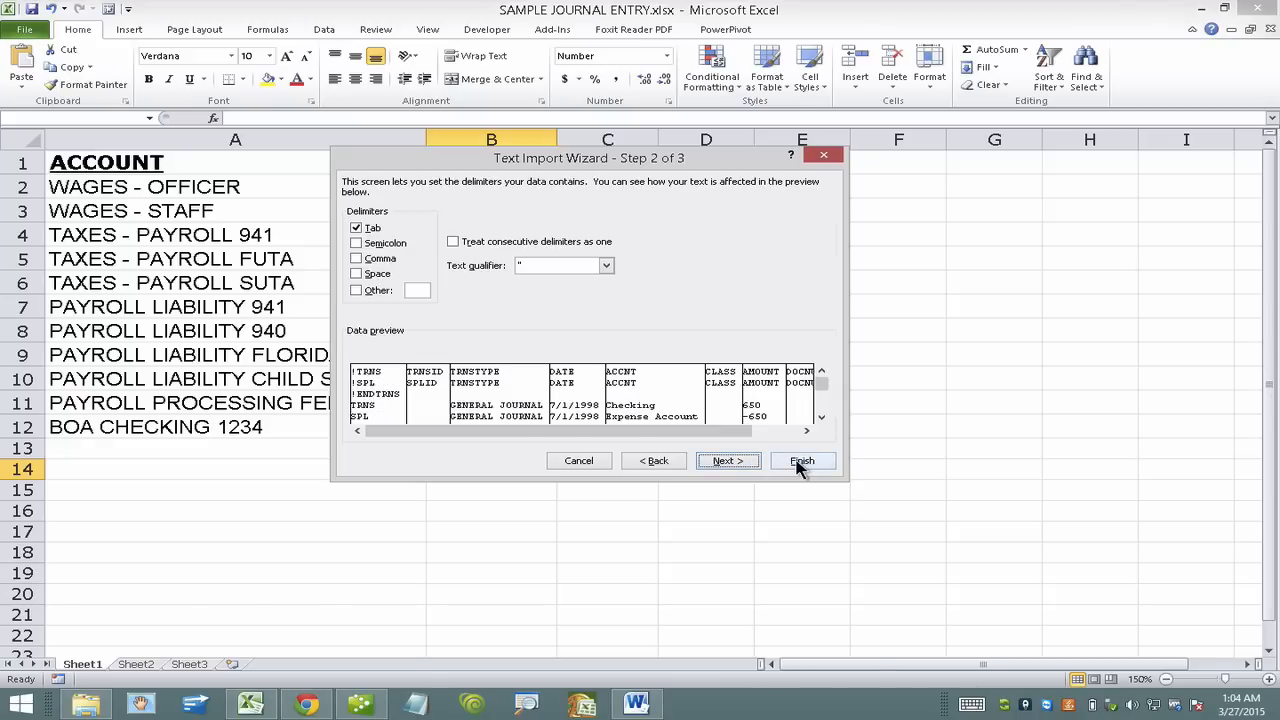
left_click(803, 460)
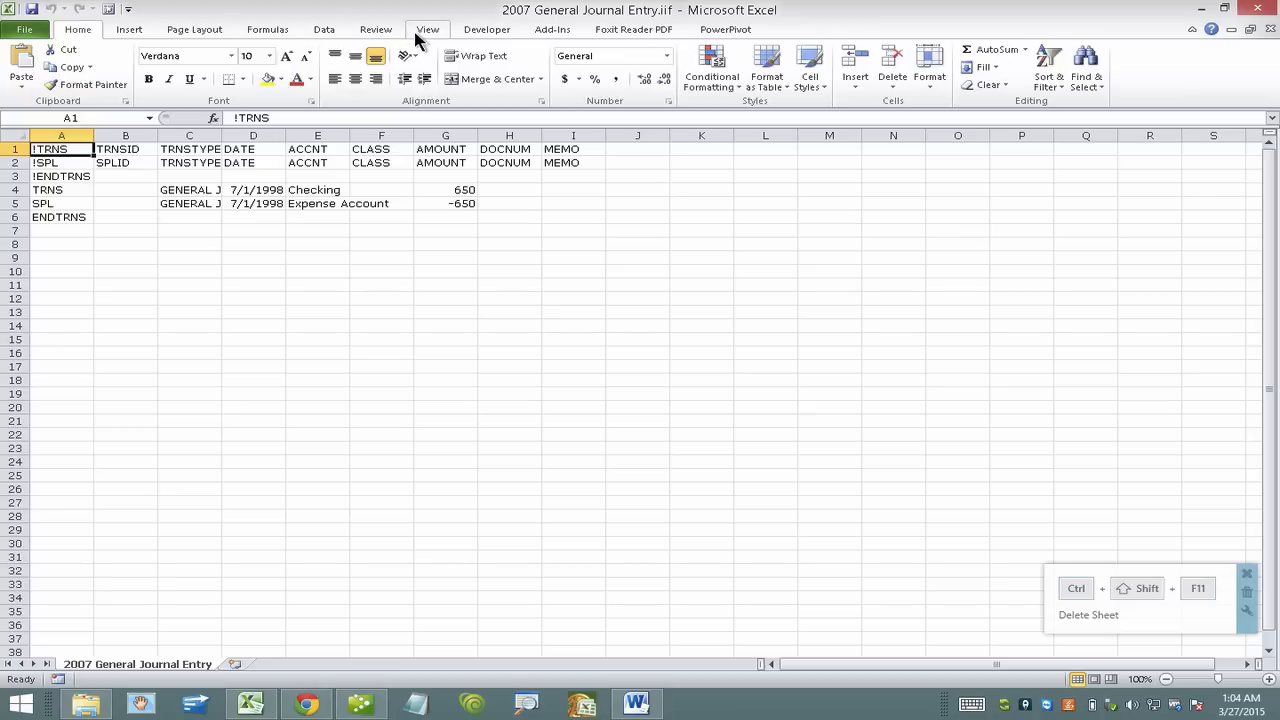
- Zoom the imported journal entry sheet to 200%
left_click(431, 71)
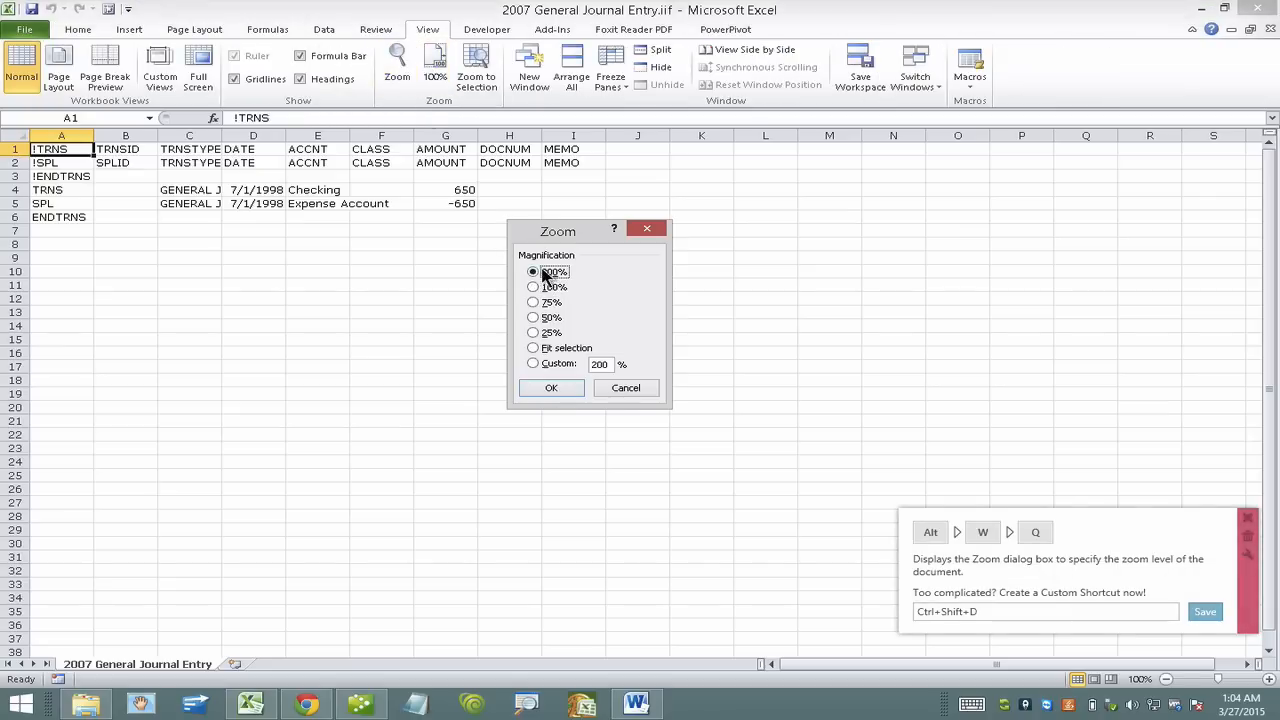
left_click(551, 388)
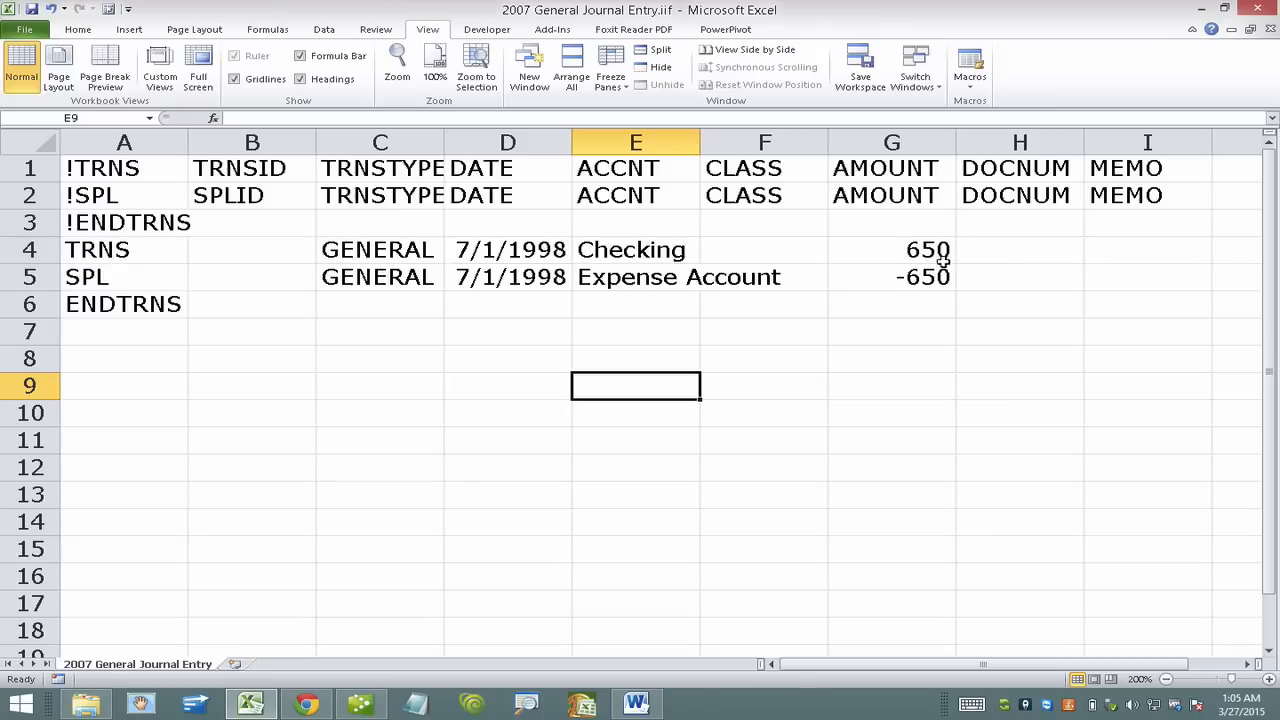
- Review the 650 and -650 amounts and Checking account, then select rows 5–15
left_click(916, 249)
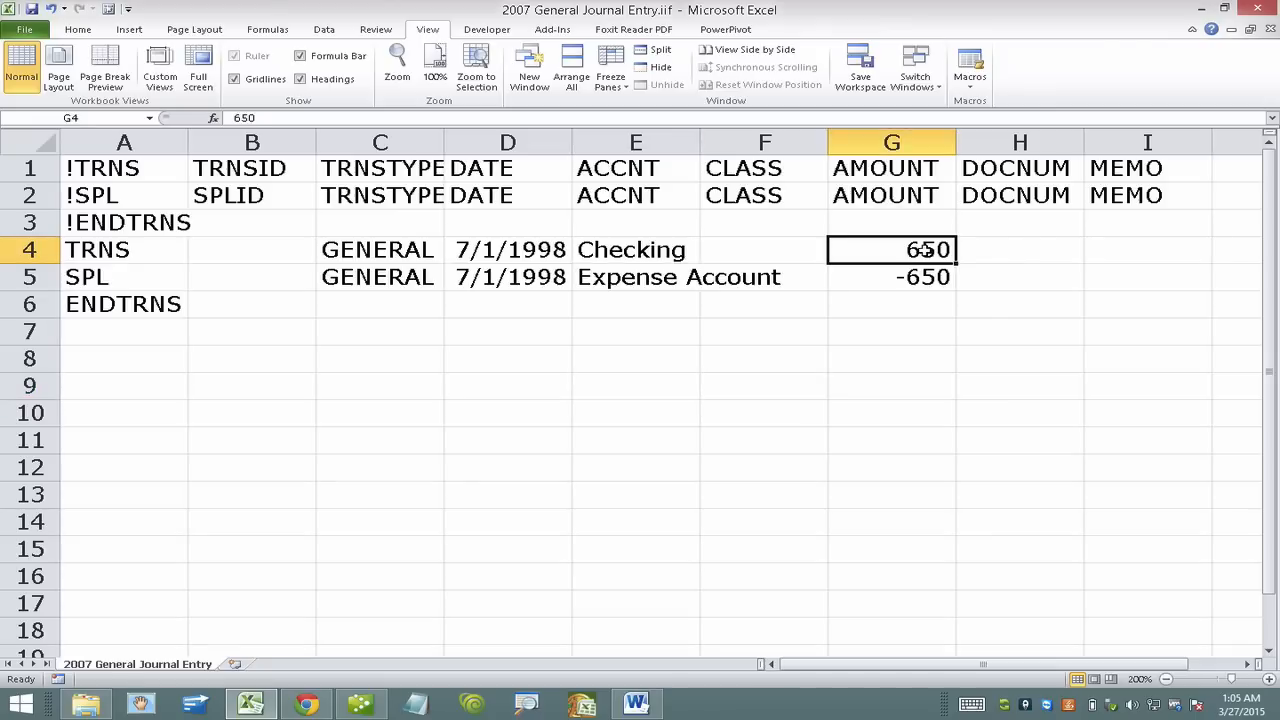
left_click(891, 277)
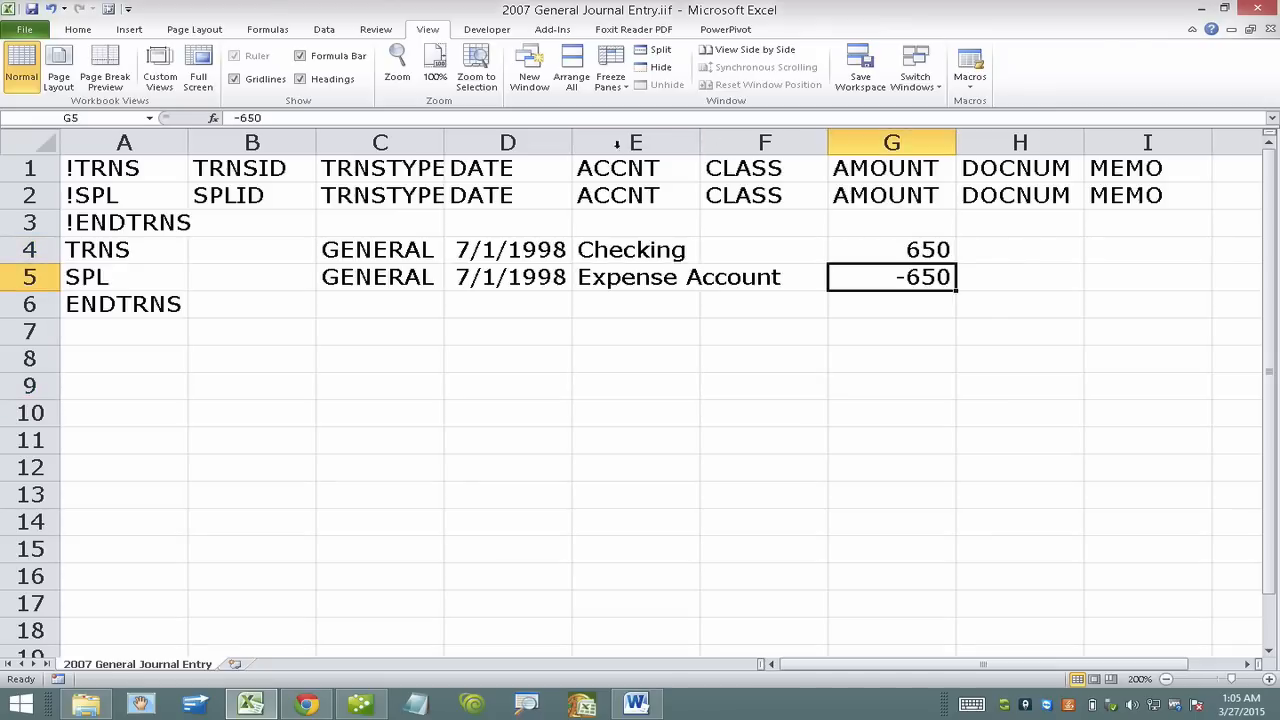
left_click(632, 249)
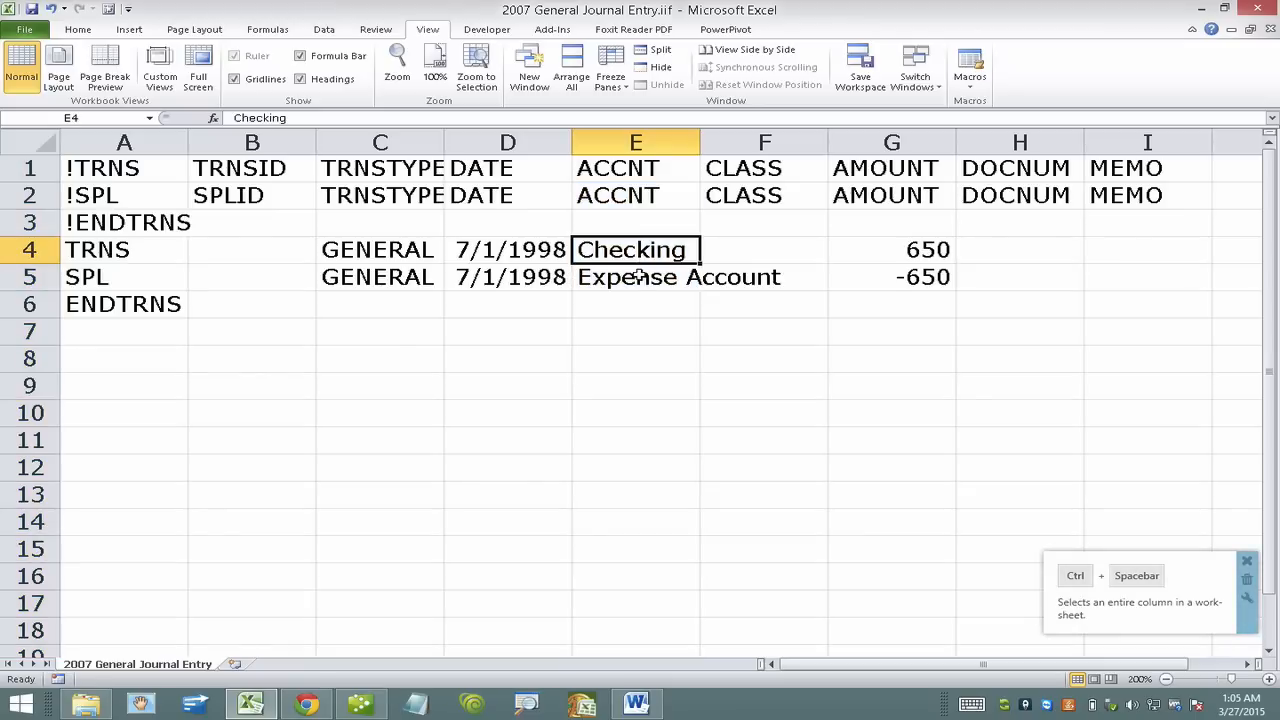
left_click(110, 277)
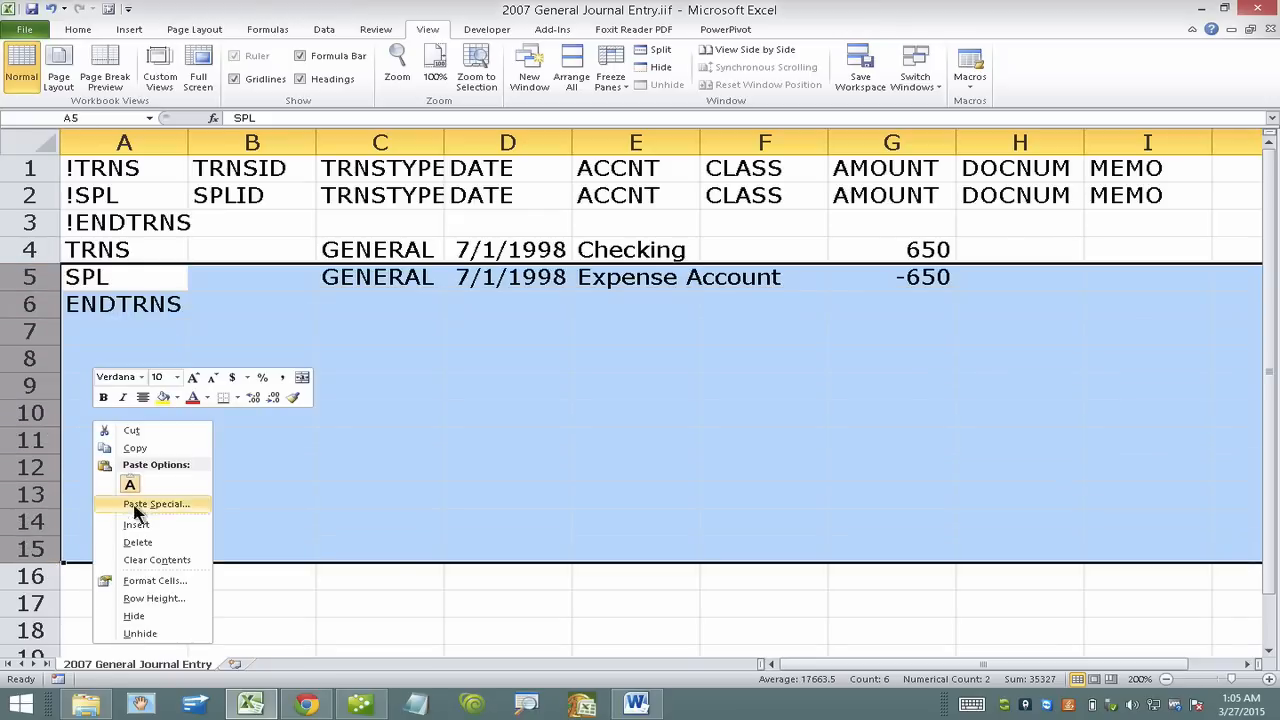
- Insert blank rows above the split line and copy the SPL label into them
left_click(135, 524)
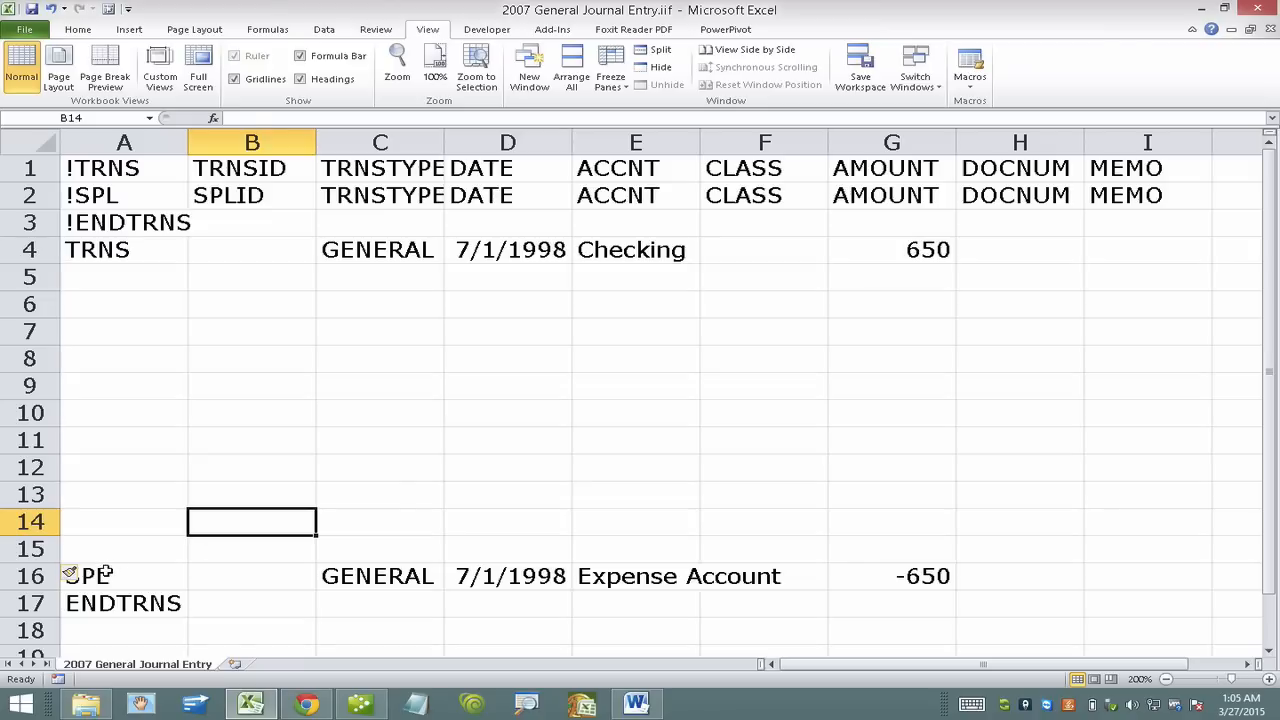
left_click(95, 576)
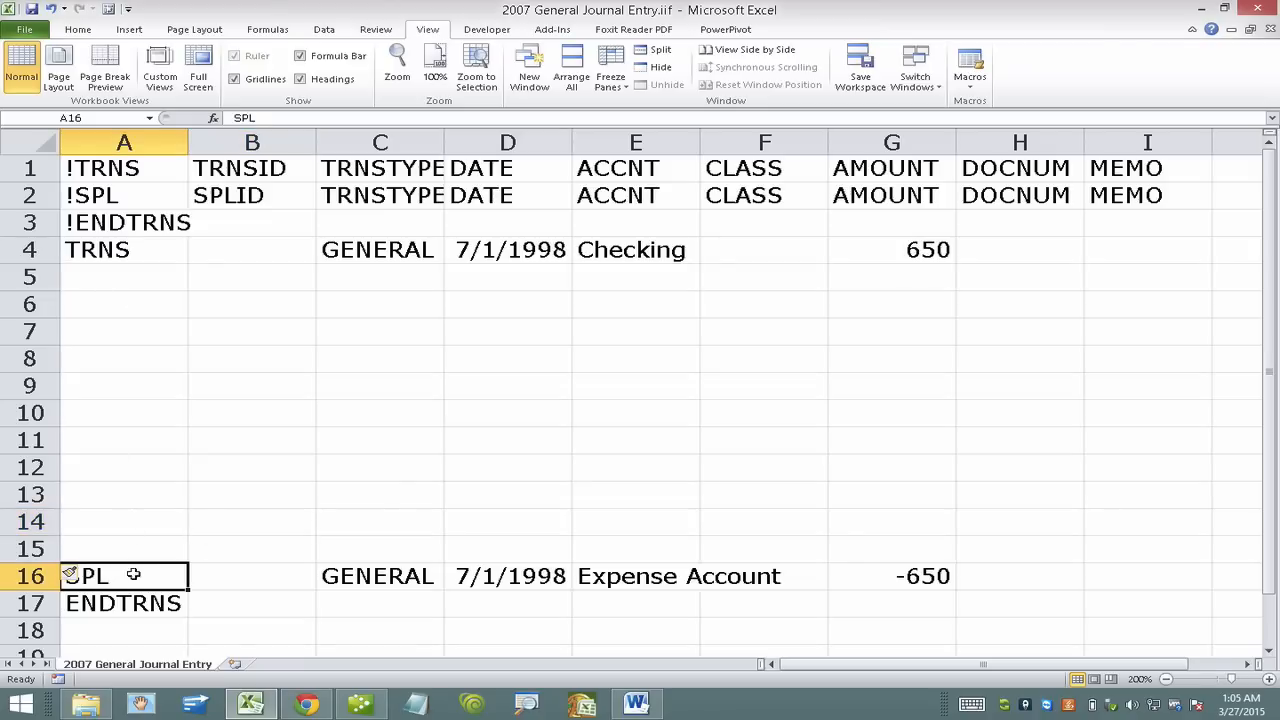
mouse_move(196, 600)
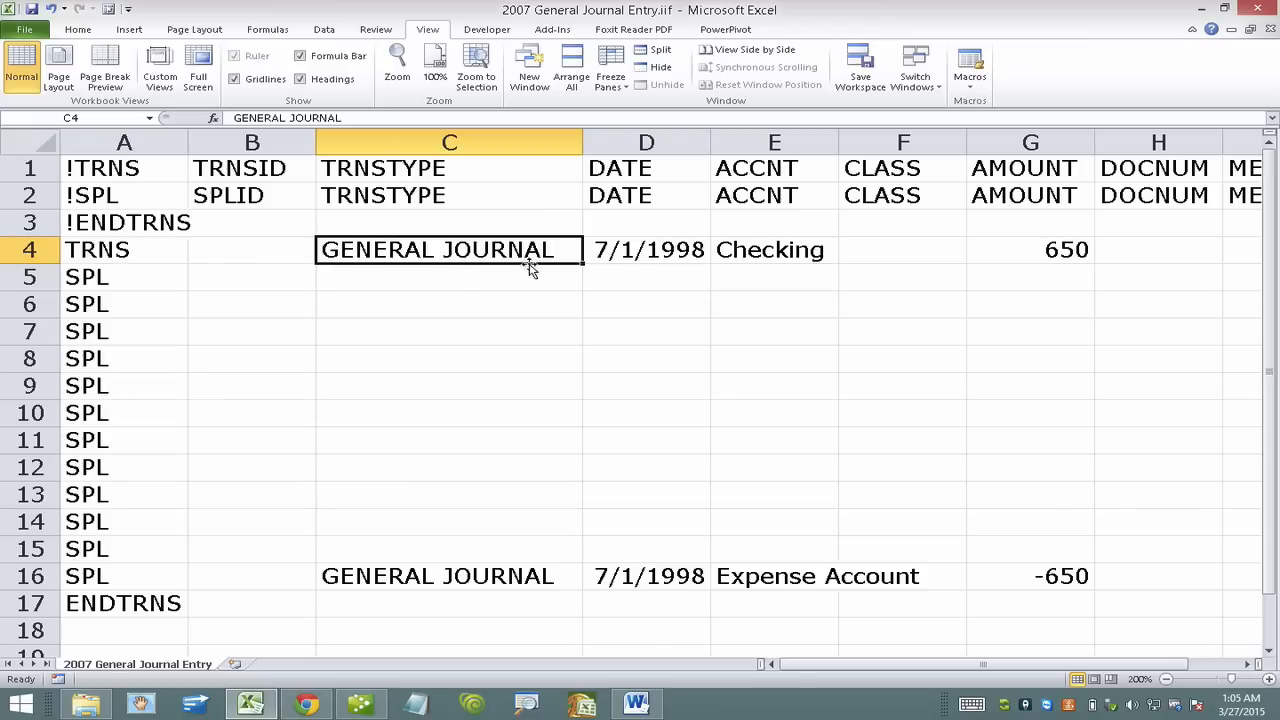
mouse_move(583, 268)
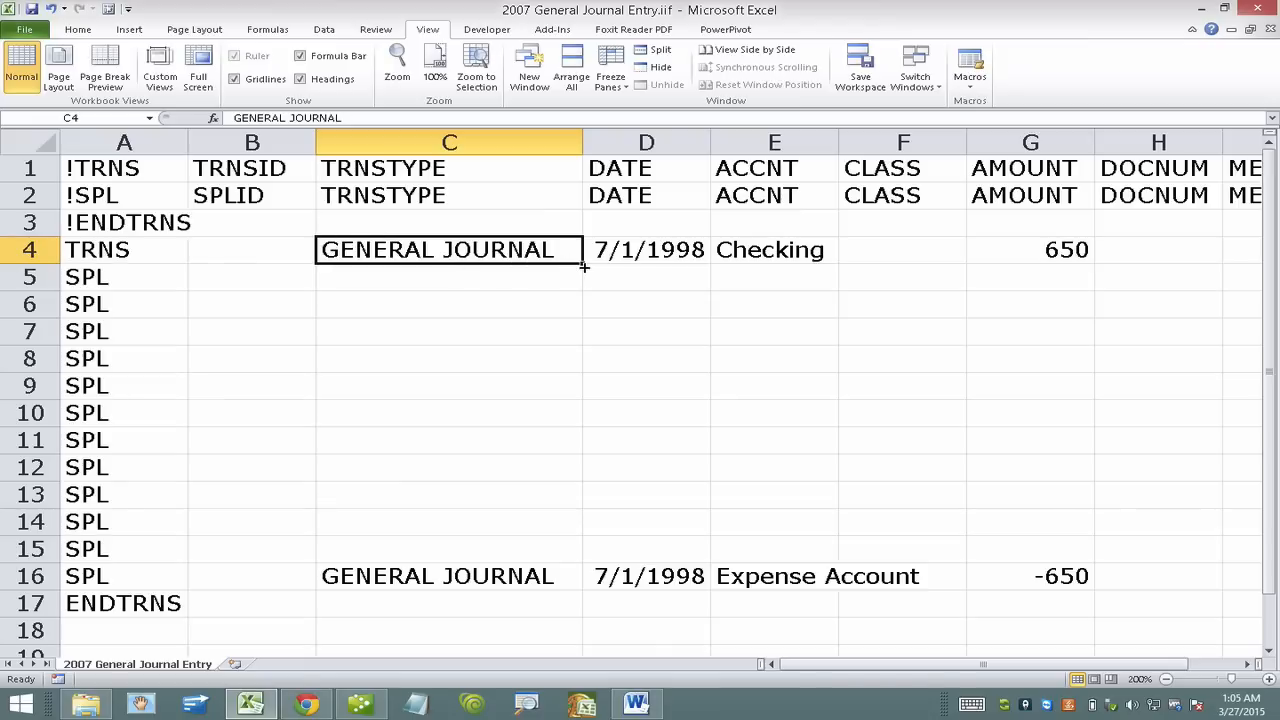
- Fill GENERAL JOURNAL down to row 16 and date rows 4–16 as 3/27/2015
left_click_drag(583, 267, 555, 569)
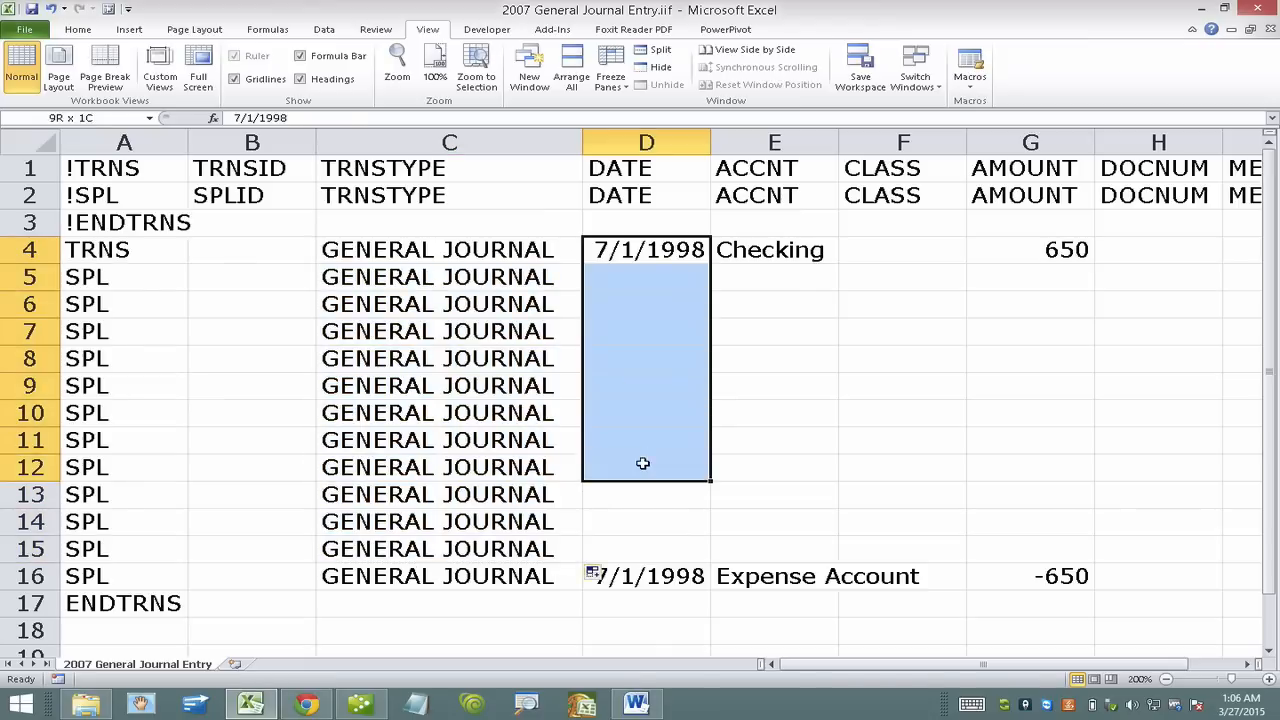
left_click(645, 249)
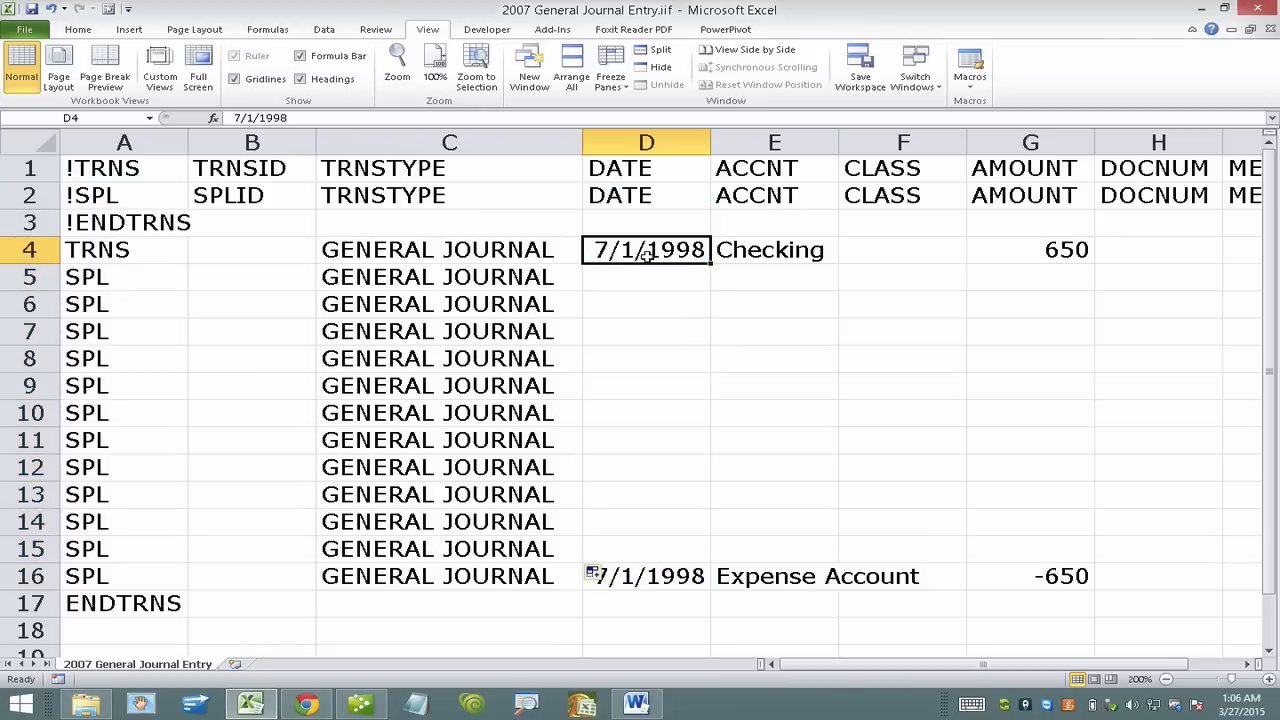
type("03/27/2015")
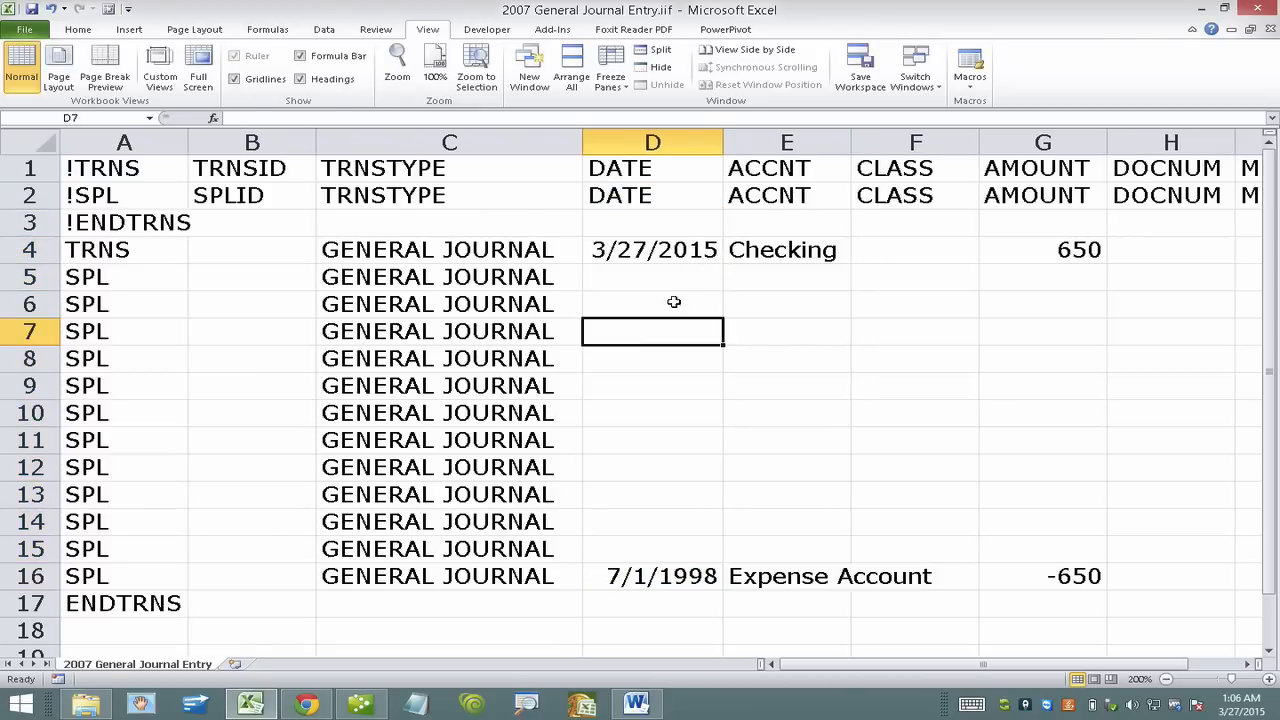
left_click(652, 249)
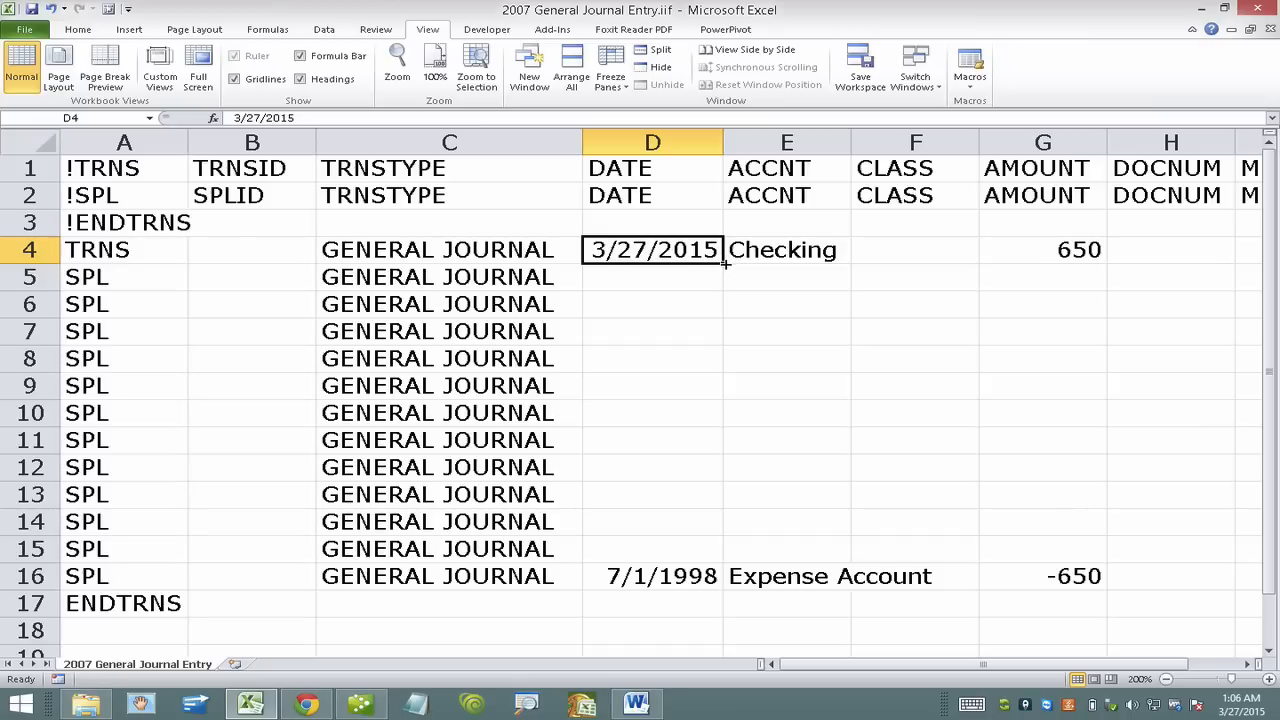
left_click_drag(724, 262, 654, 576)
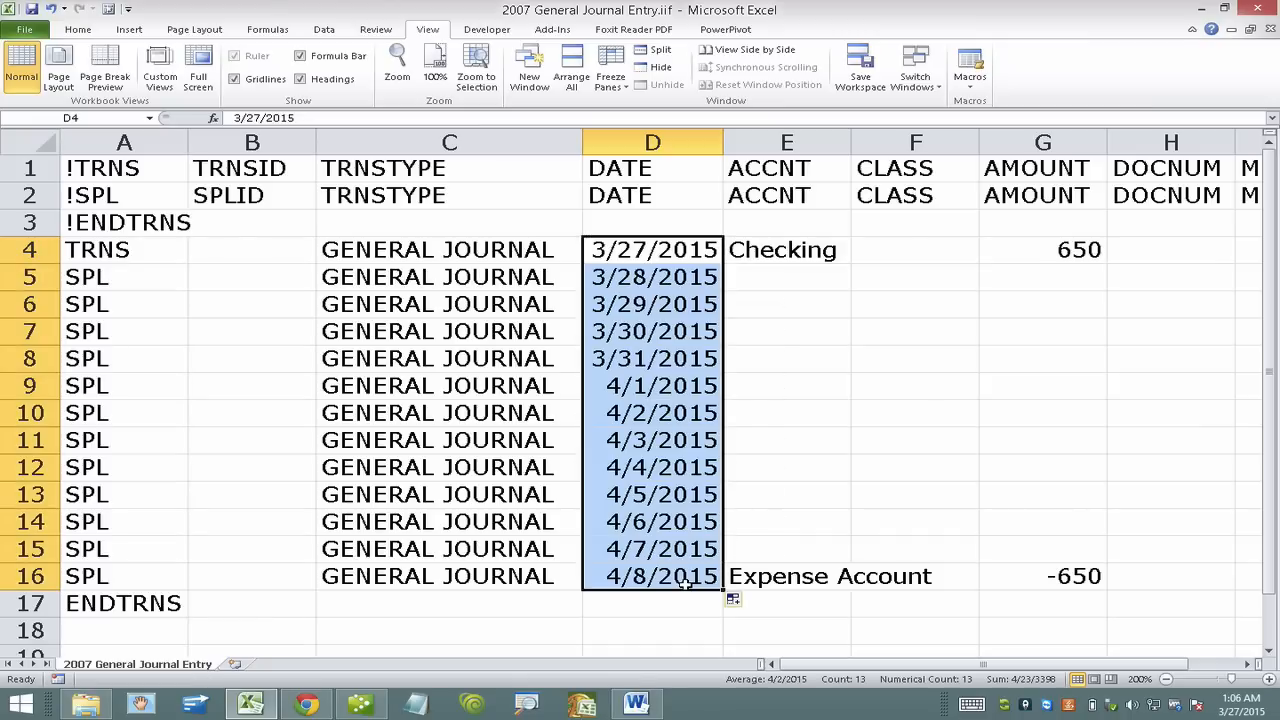
left_click(652, 249)
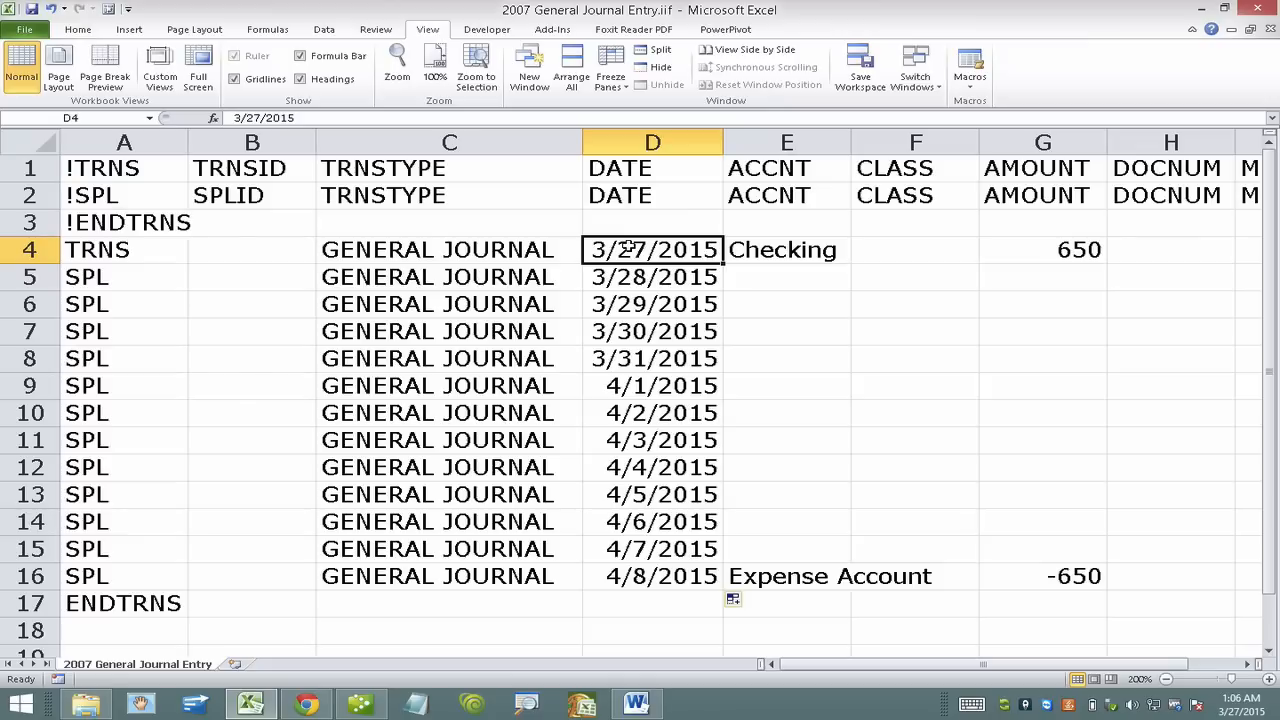
left_click(652, 277)
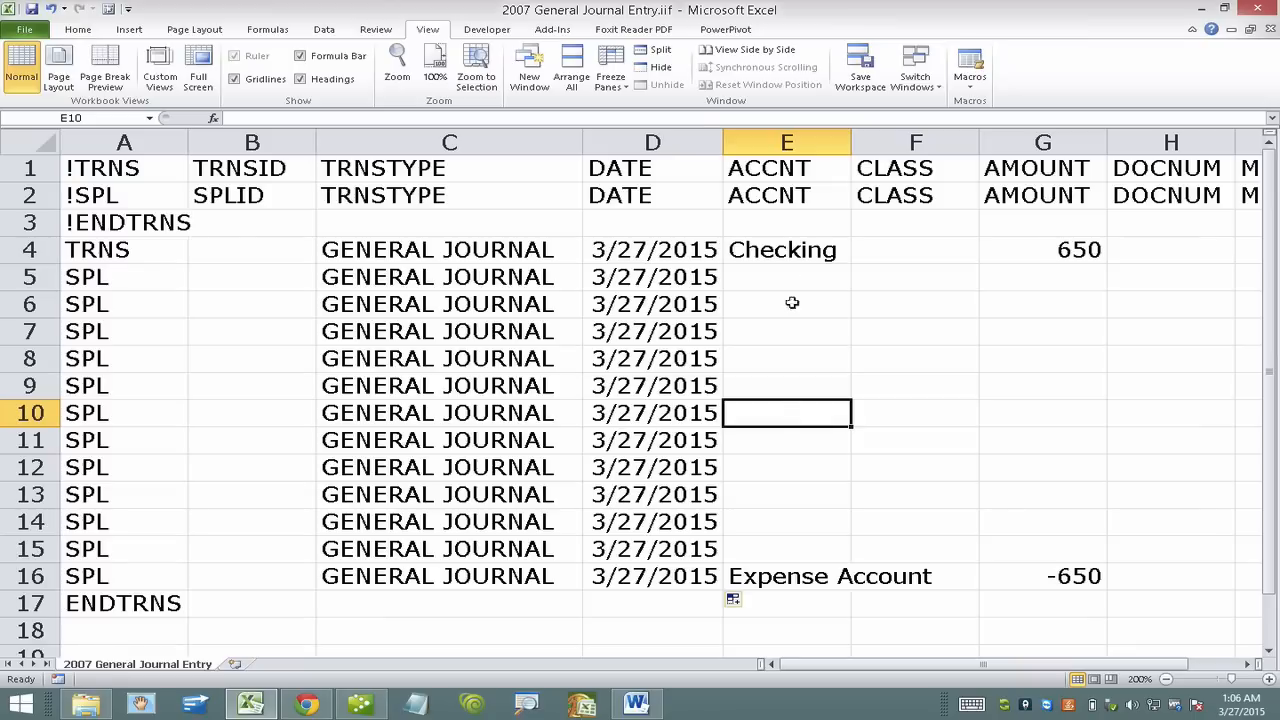
left_click(786, 249)
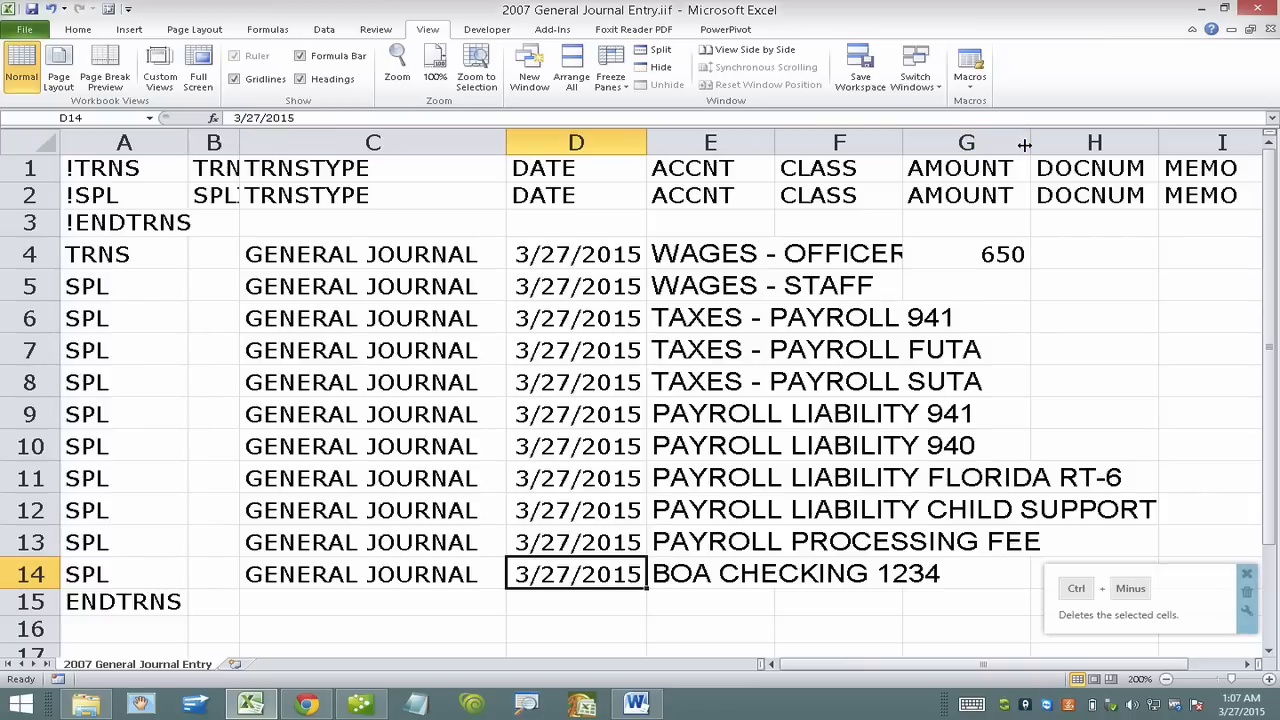
- Enter the payroll accounts WAGES - OFFICER through BOA CHECKING 1234 in the ACCNT column
left_click(966, 142)
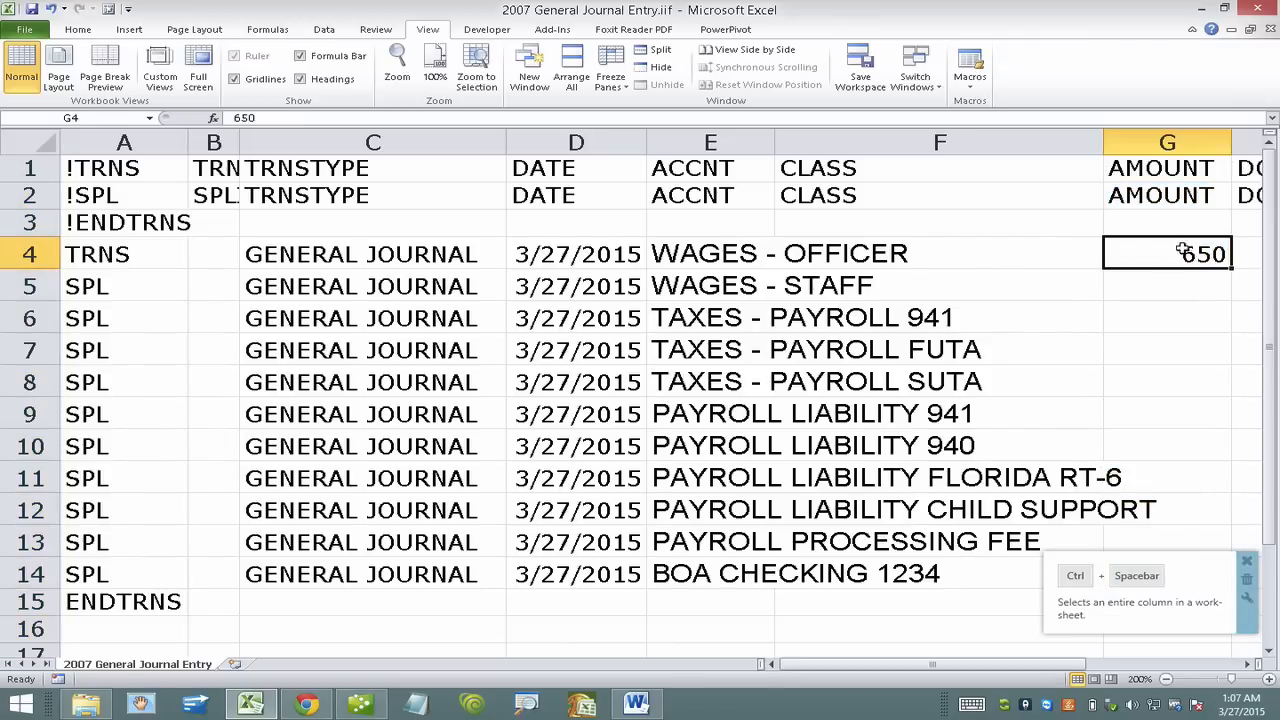
mouse_move(1157, 575)
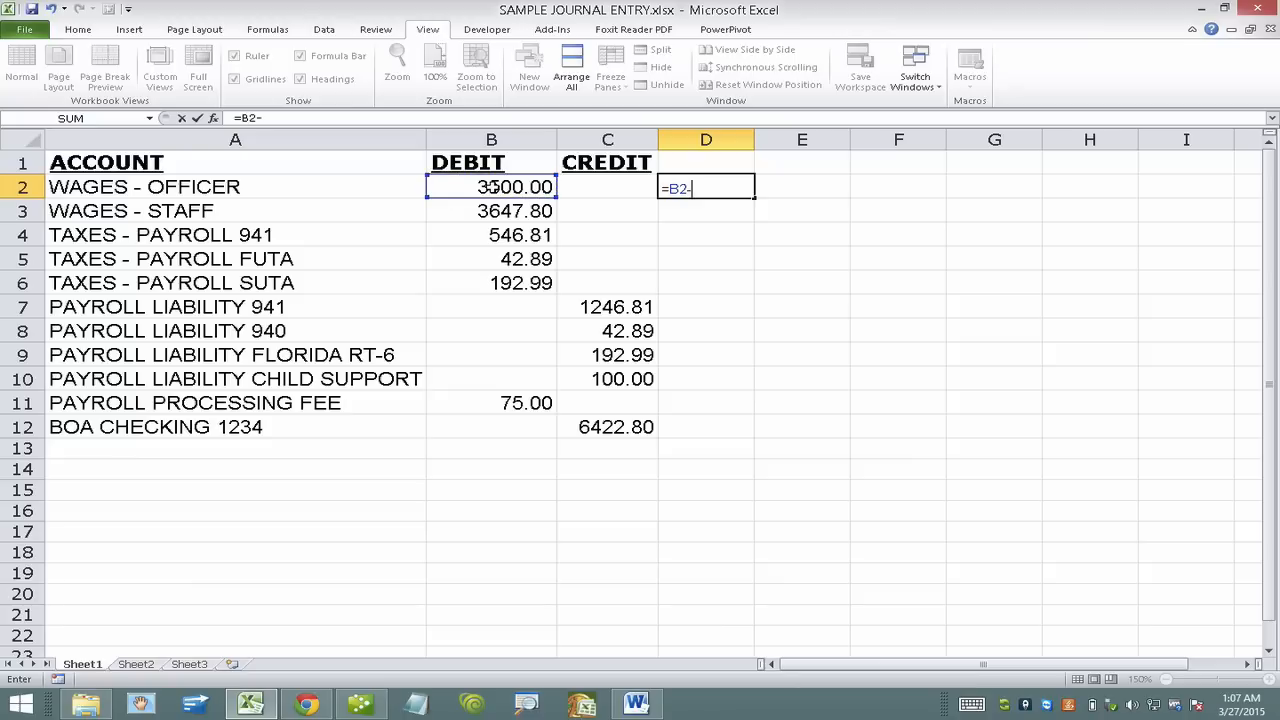
- Compute each account's net amount with =B2-C2 in the sample journal entry workbook
key("Enter")
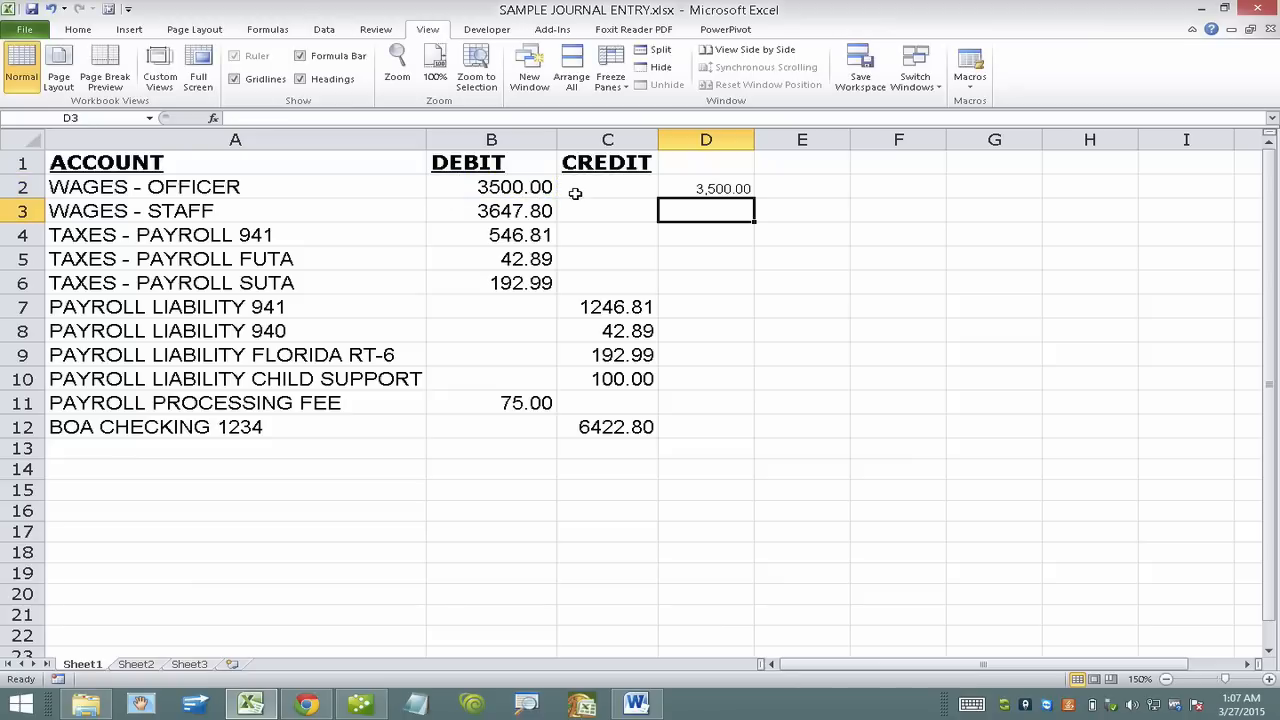
left_click(705, 188)
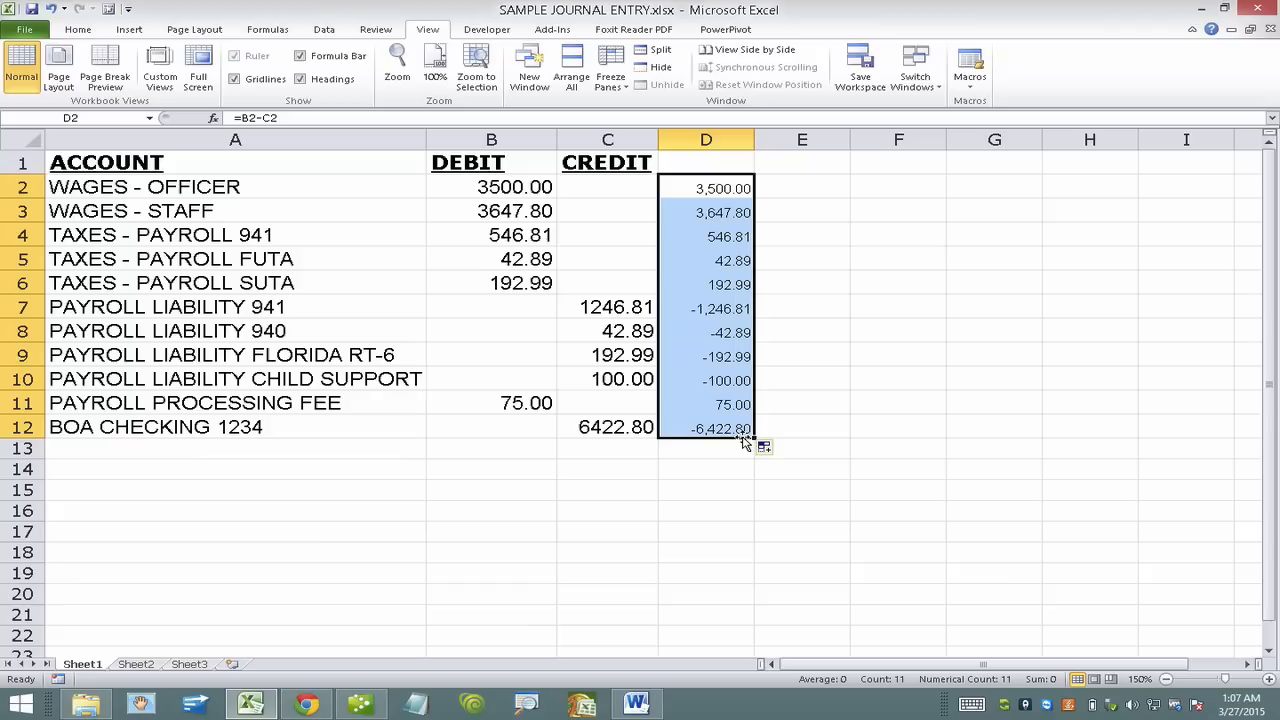
mouse_move(720, 256)
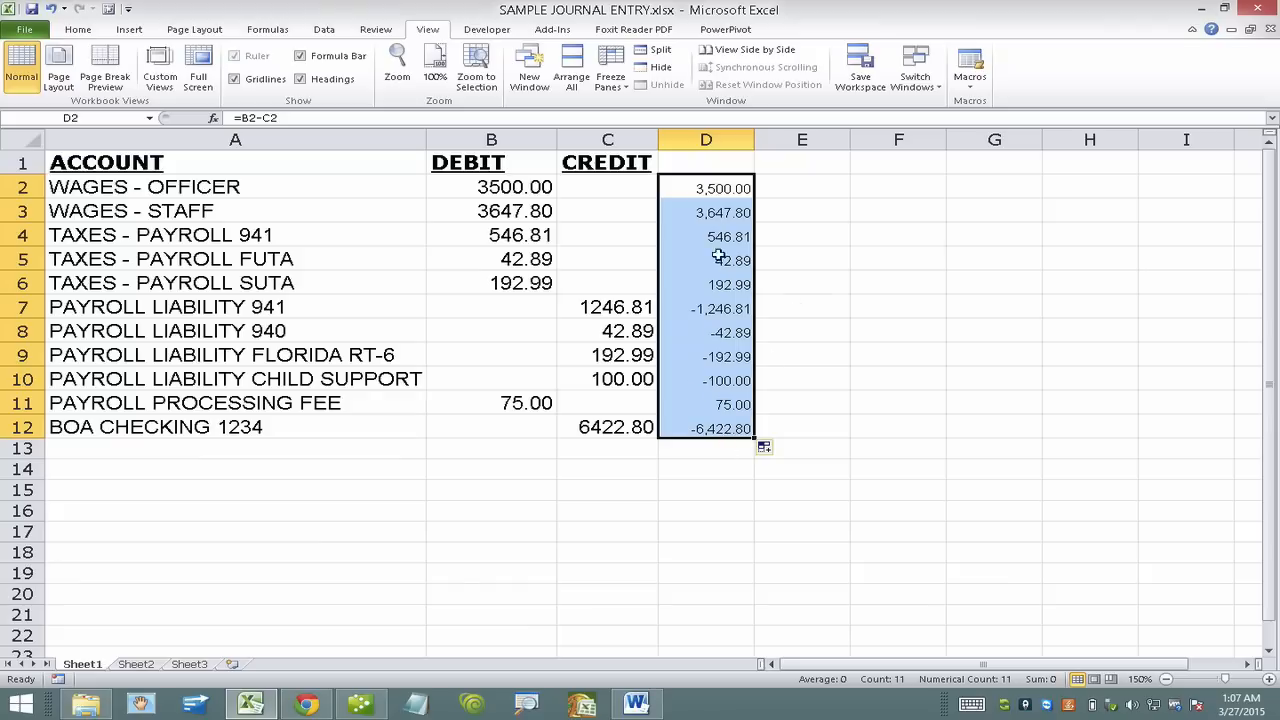
mouse_move(730, 436)
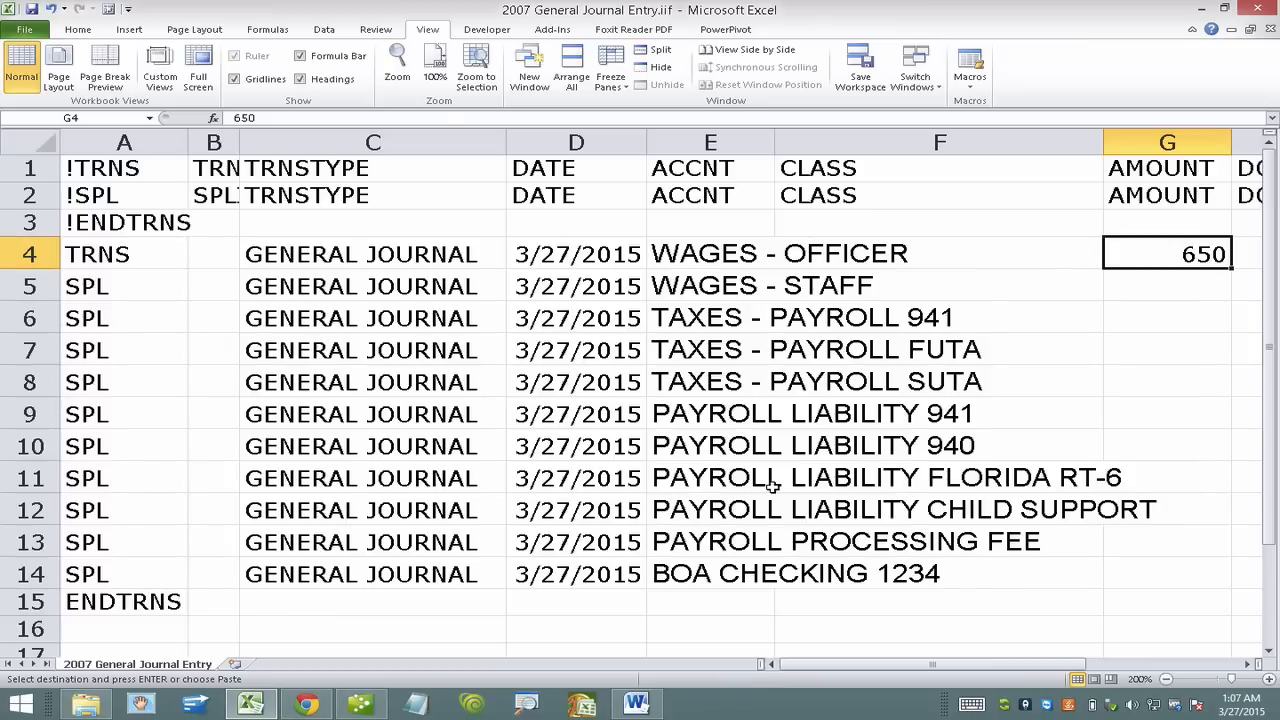
- Paste the eleven net amounts into the AMOUNT column, formatted to two decimals
right_click(1167, 253)
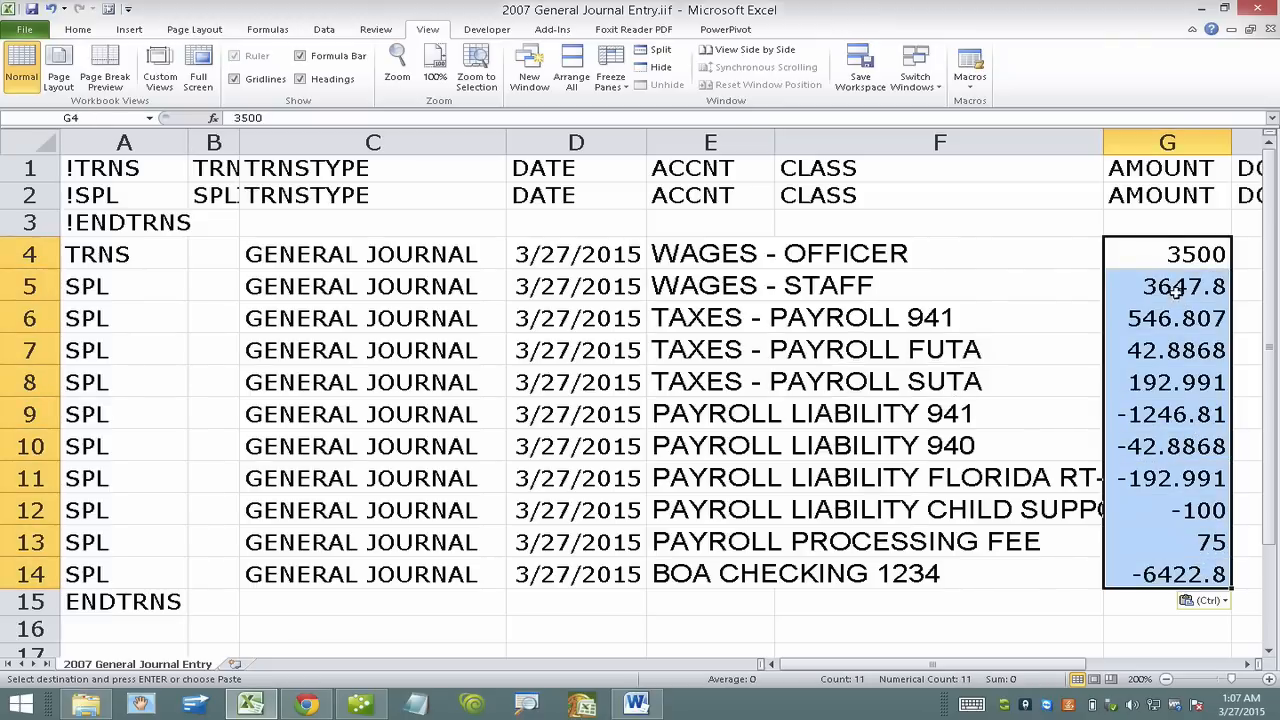
left_click(99, 30)
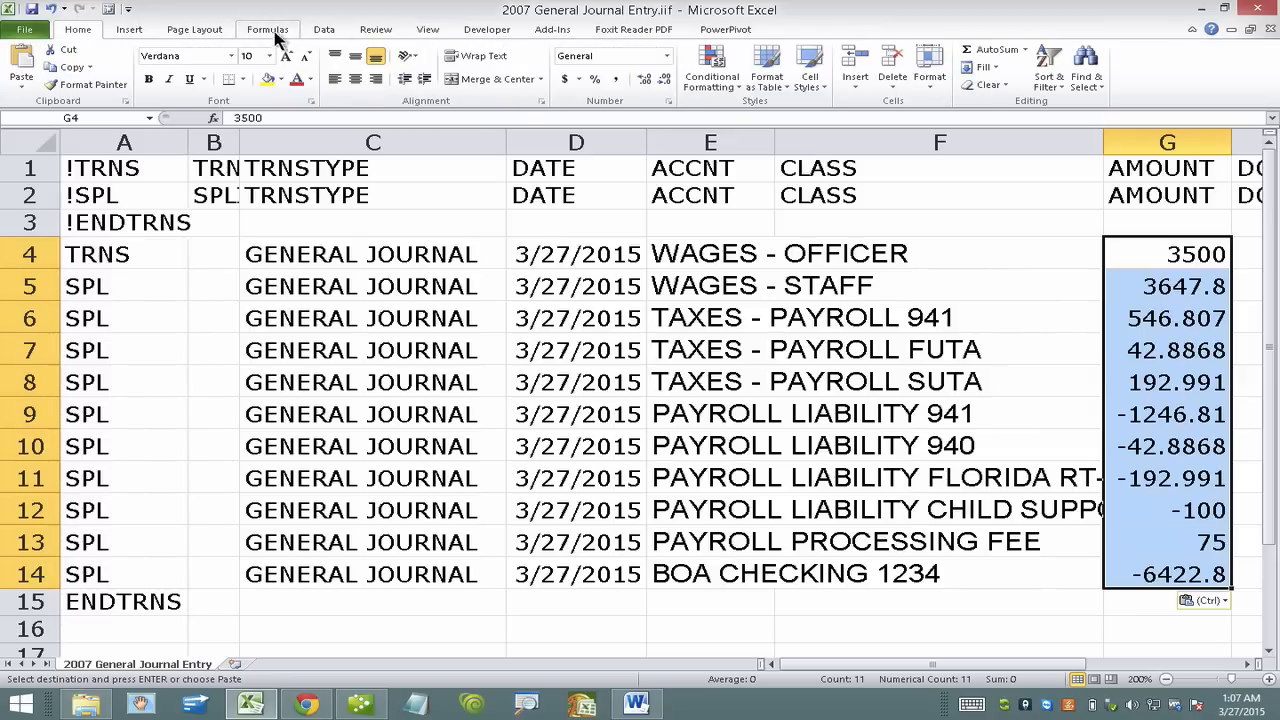
left_click(652, 78)
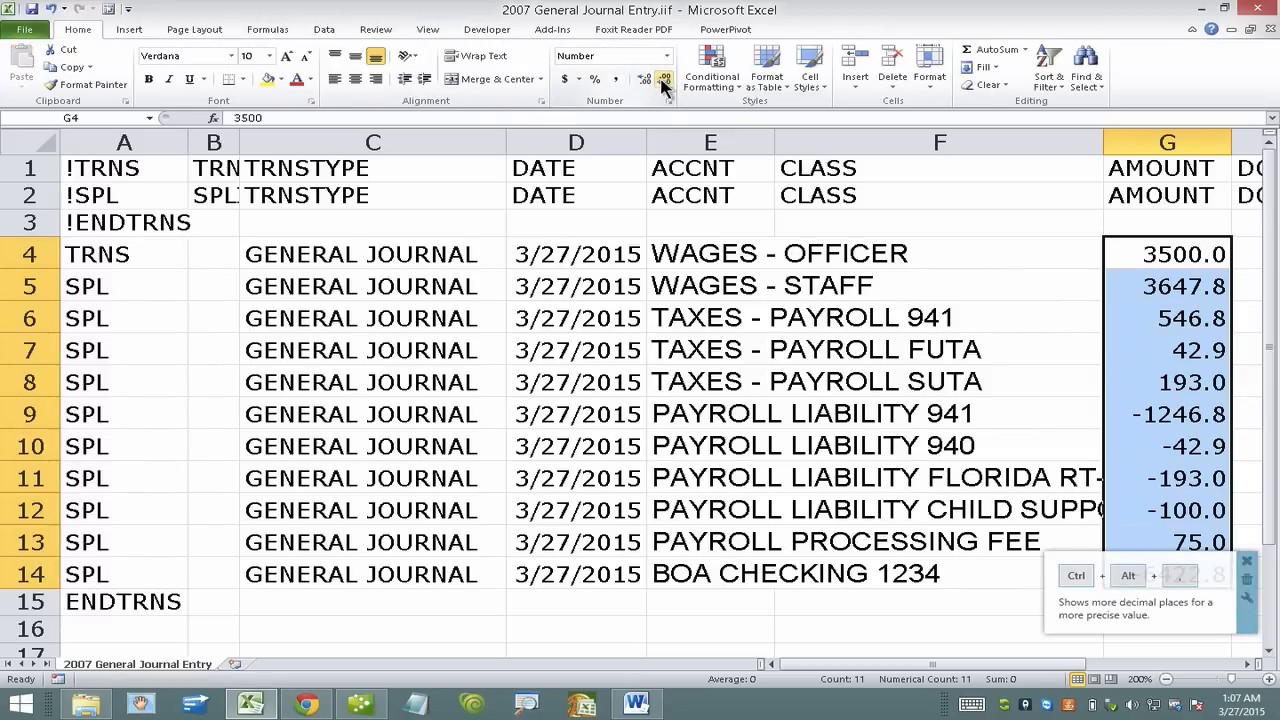
left_click(656, 77)
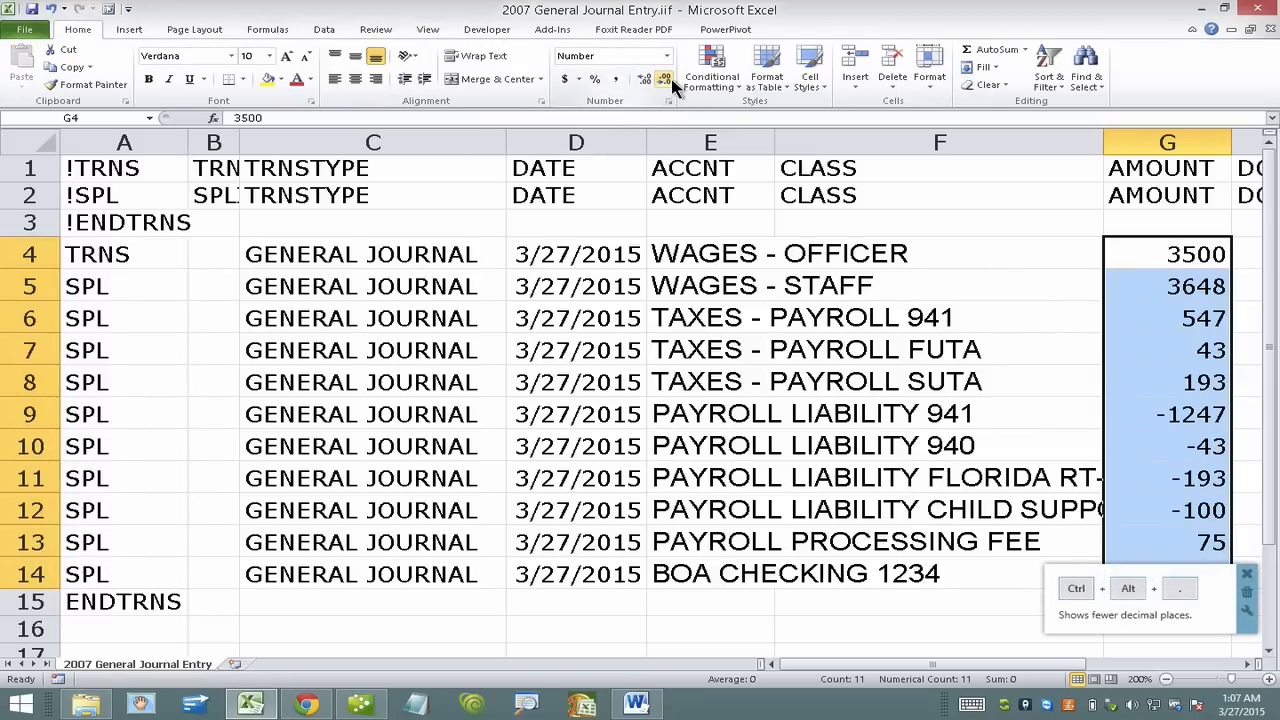
left_click(662, 79)
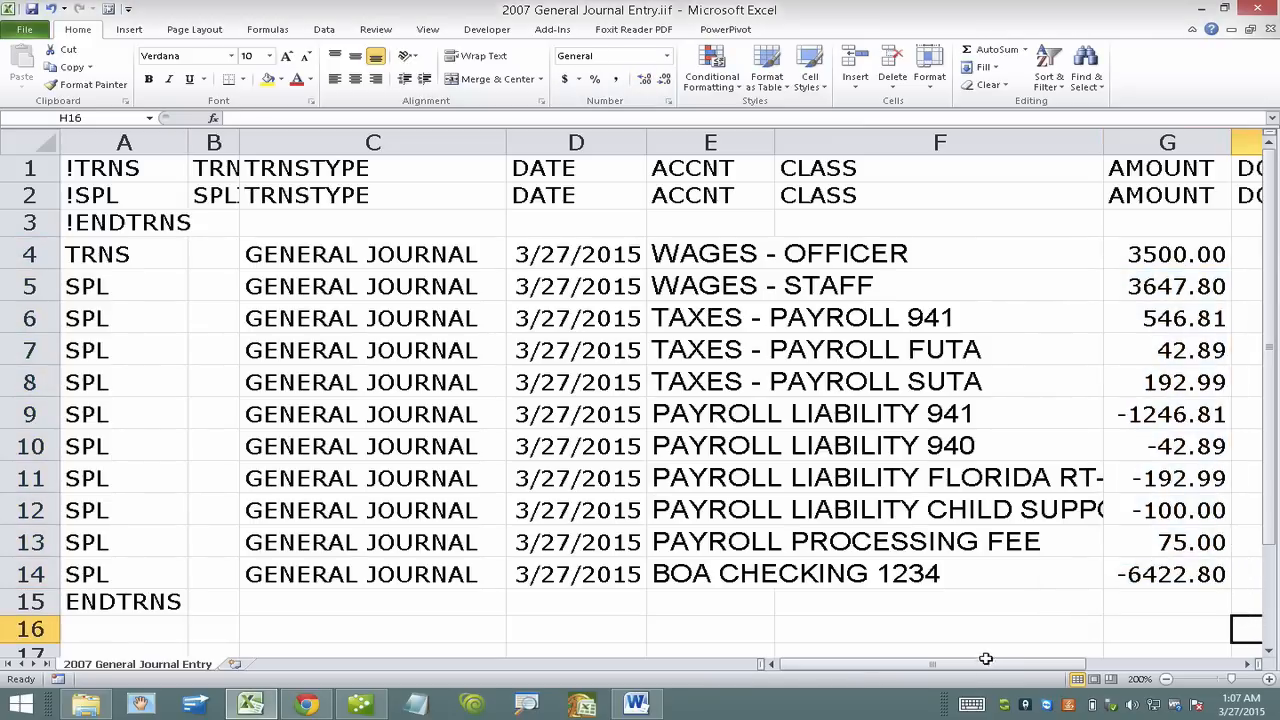
- Save the journal entry as a tab-delimited IIF file and switch to QuickBooks
scroll("right", 3)
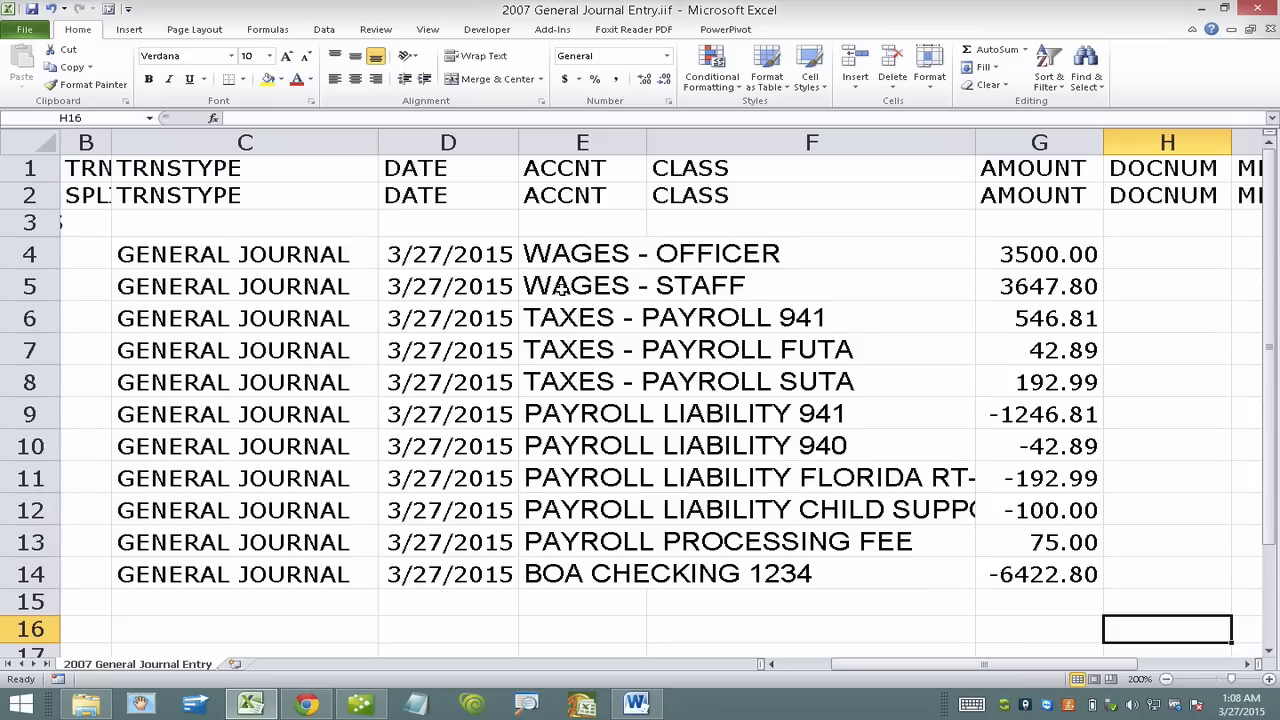
mouse_move(923, 371)
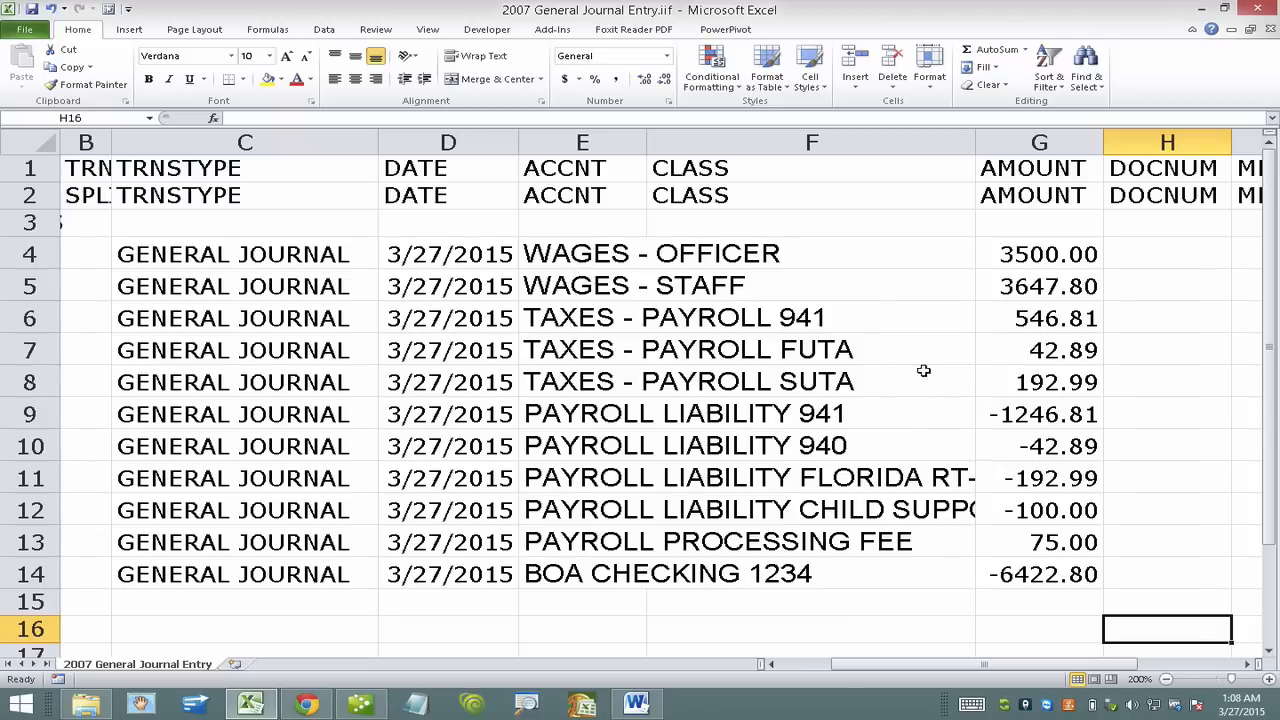
mouse_move(1031, 258)
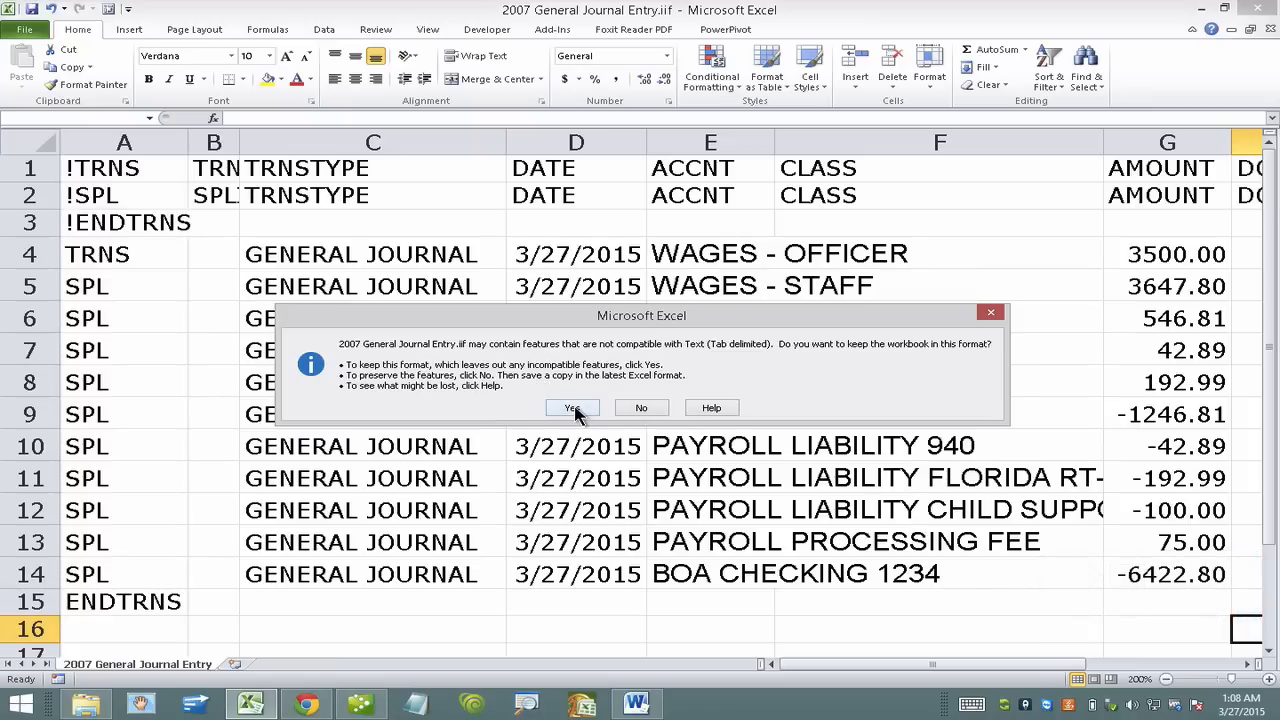
left_click(572, 407)
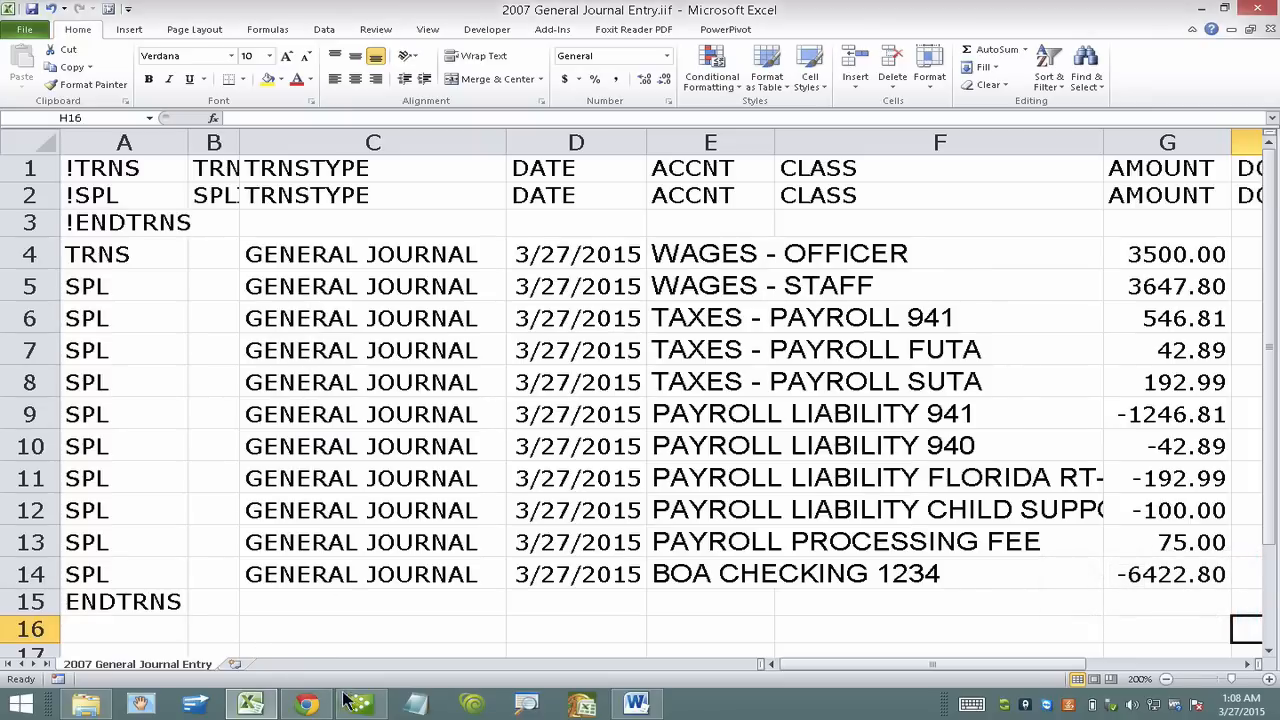
left_click(362, 703)
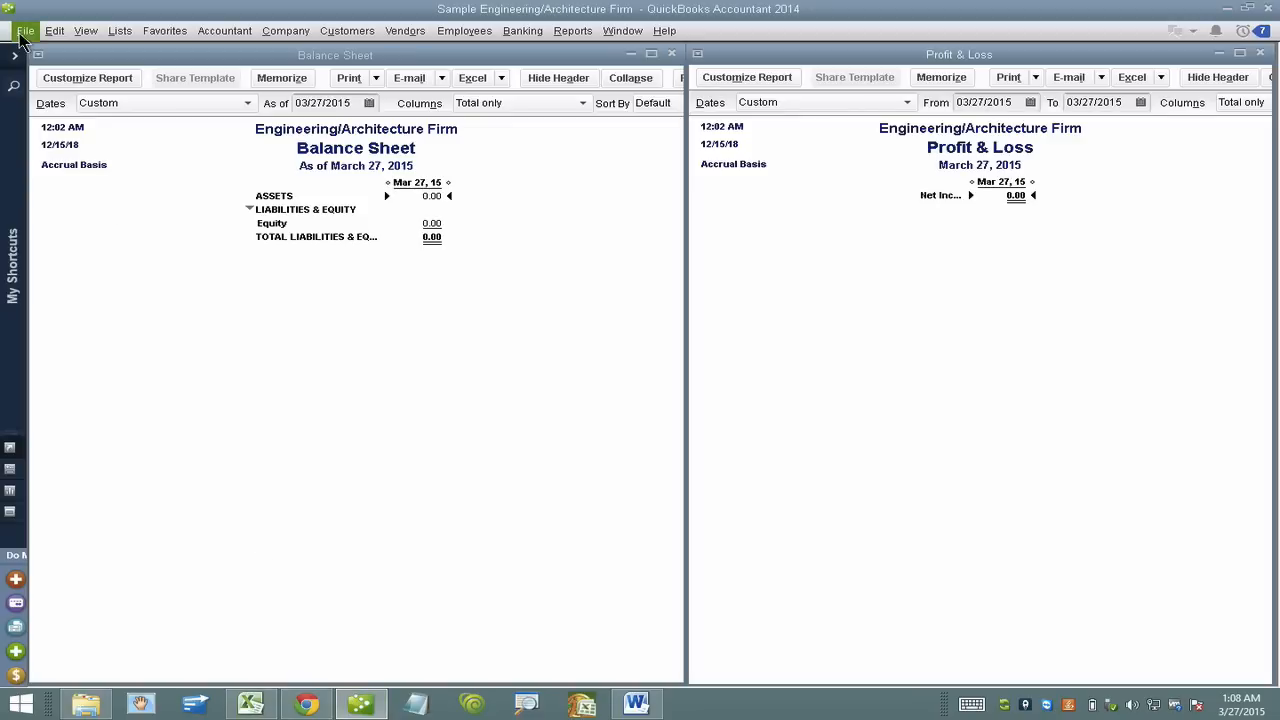
- Try importing 2007 General Journal Entry.iif, and dismiss the file-in-use warning
left_click(16, 30)
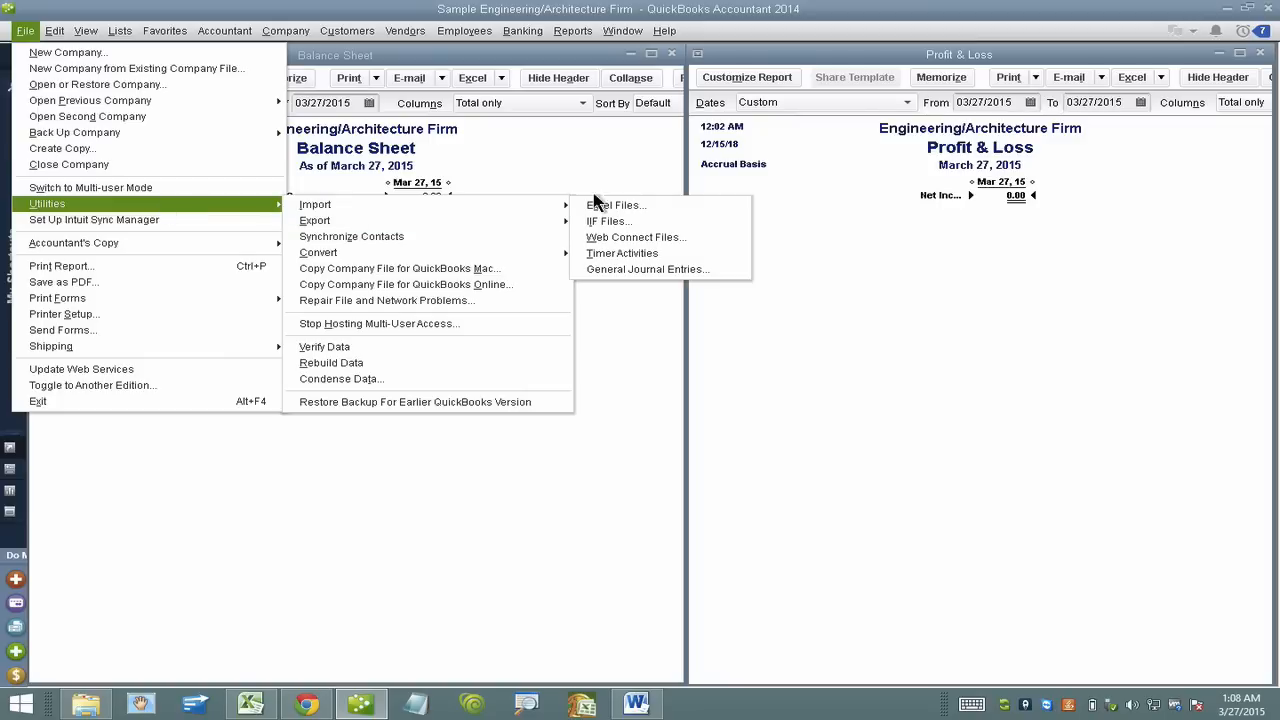
left_click(635, 224)
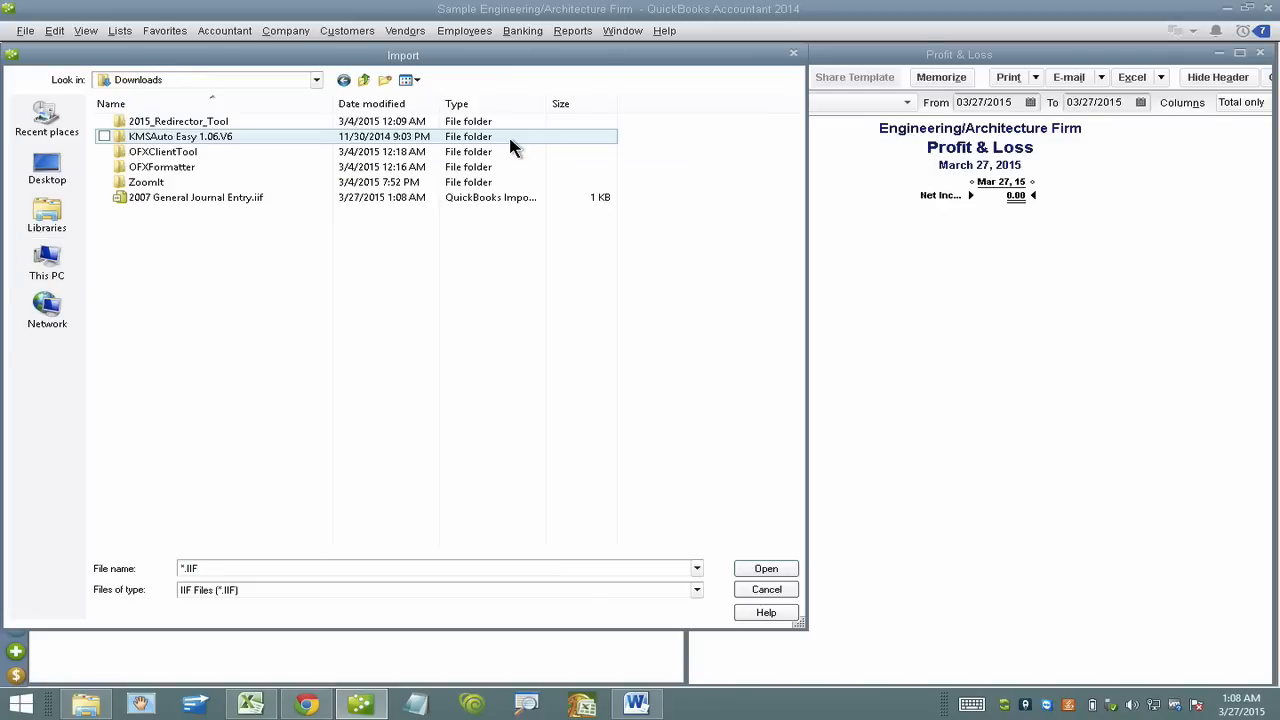
left_click(197, 197)
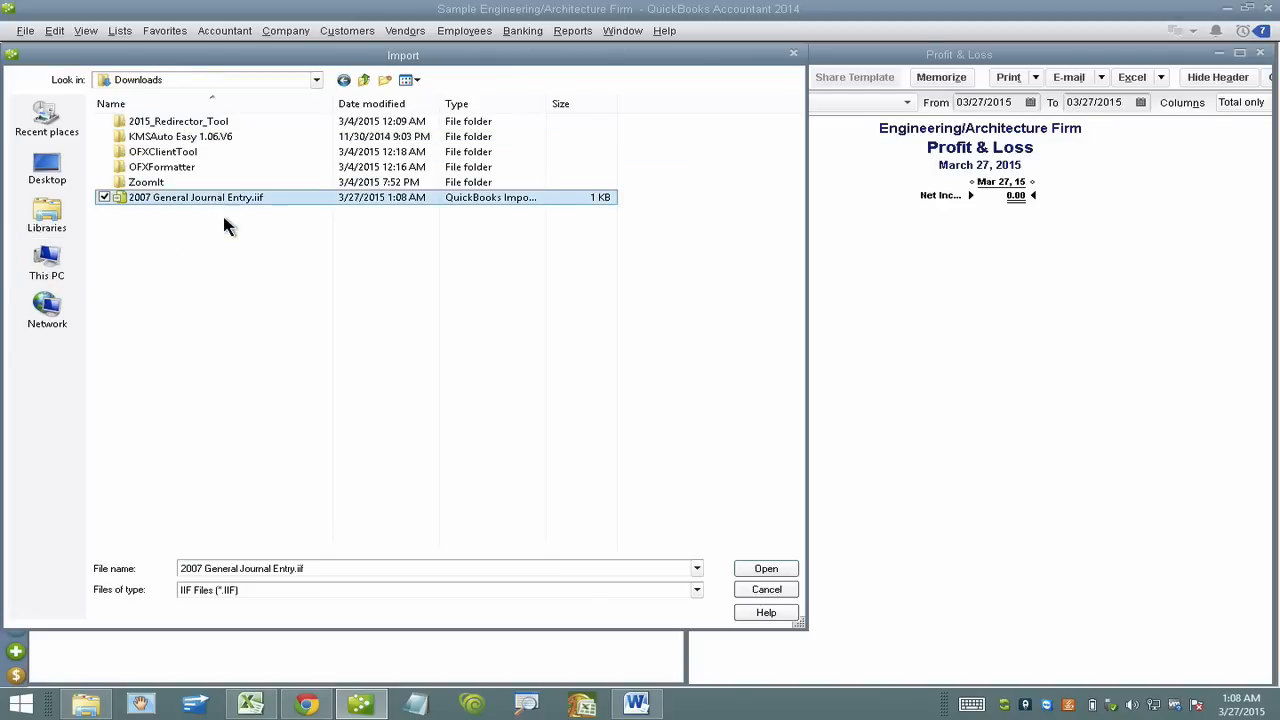
mouse_move(284, 197)
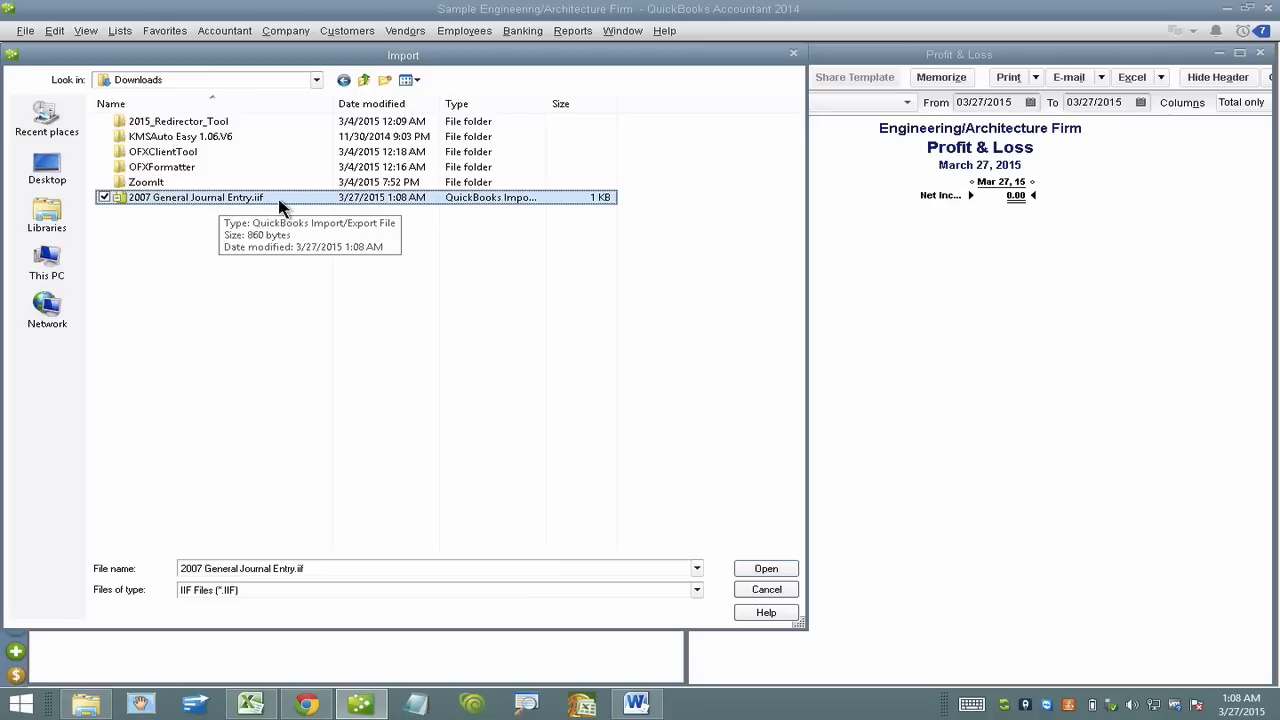
mouse_move(754, 576)
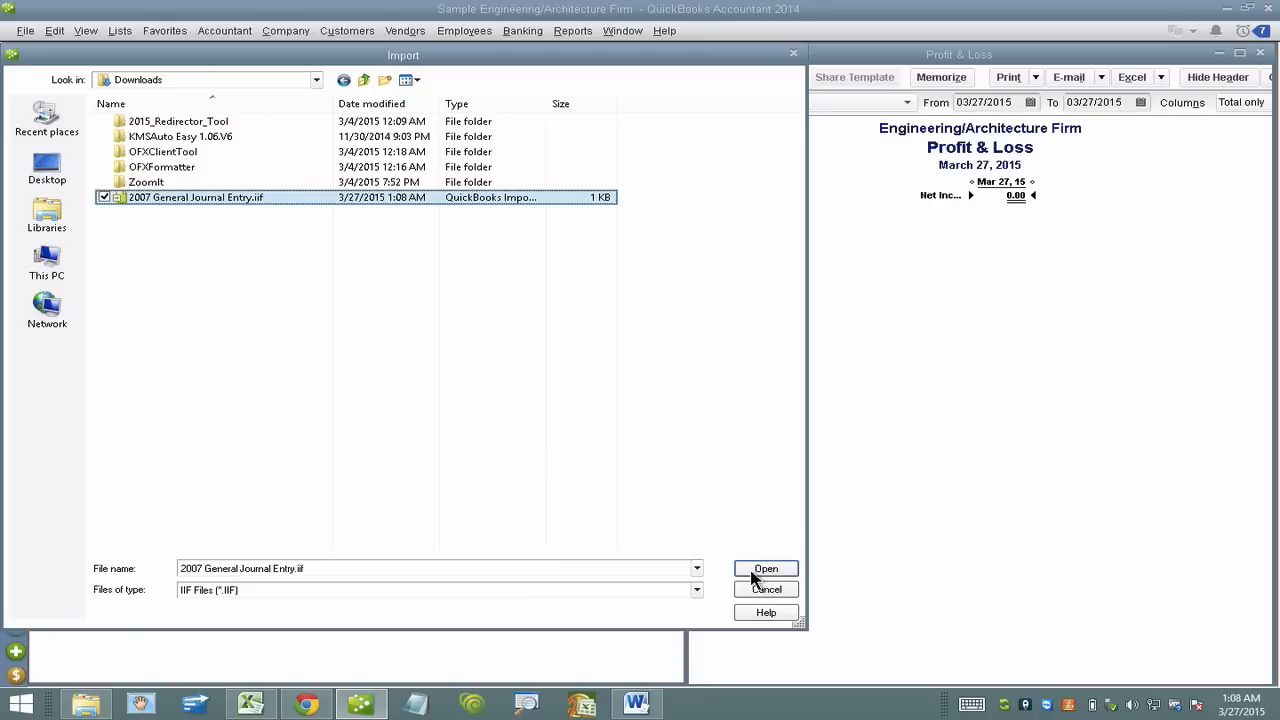
left_click(765, 568)
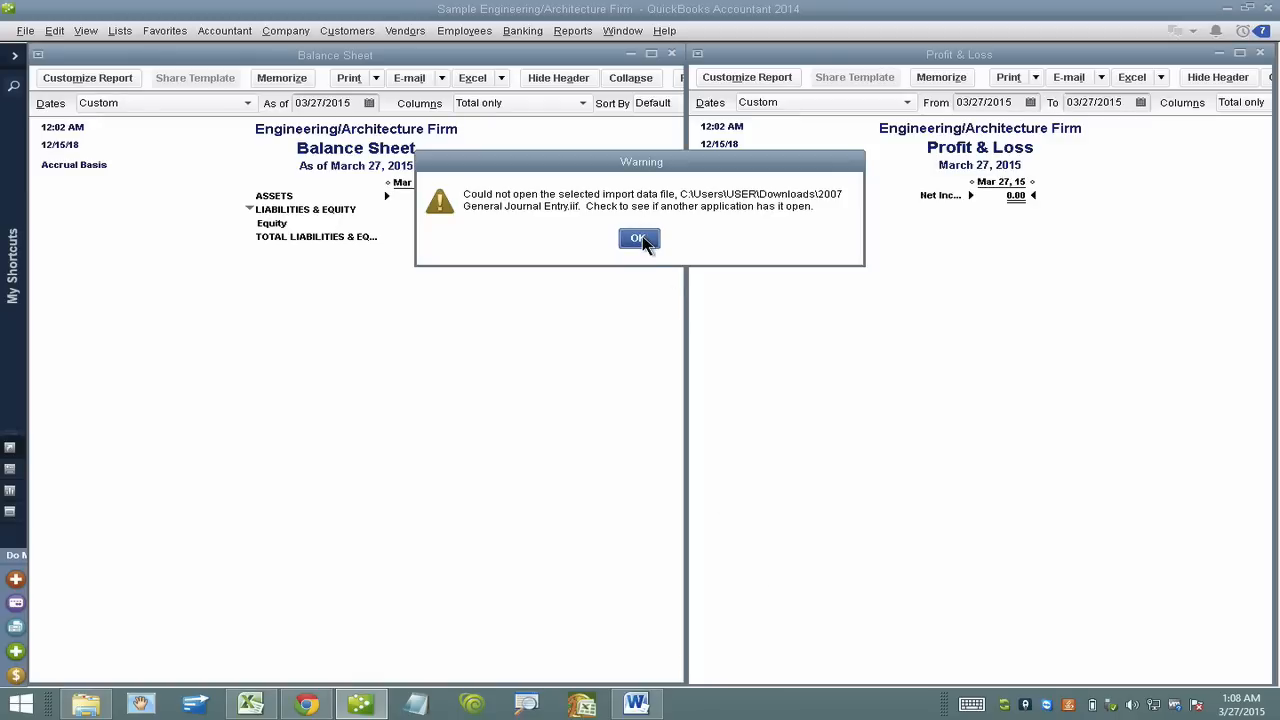
left_click(639, 239)
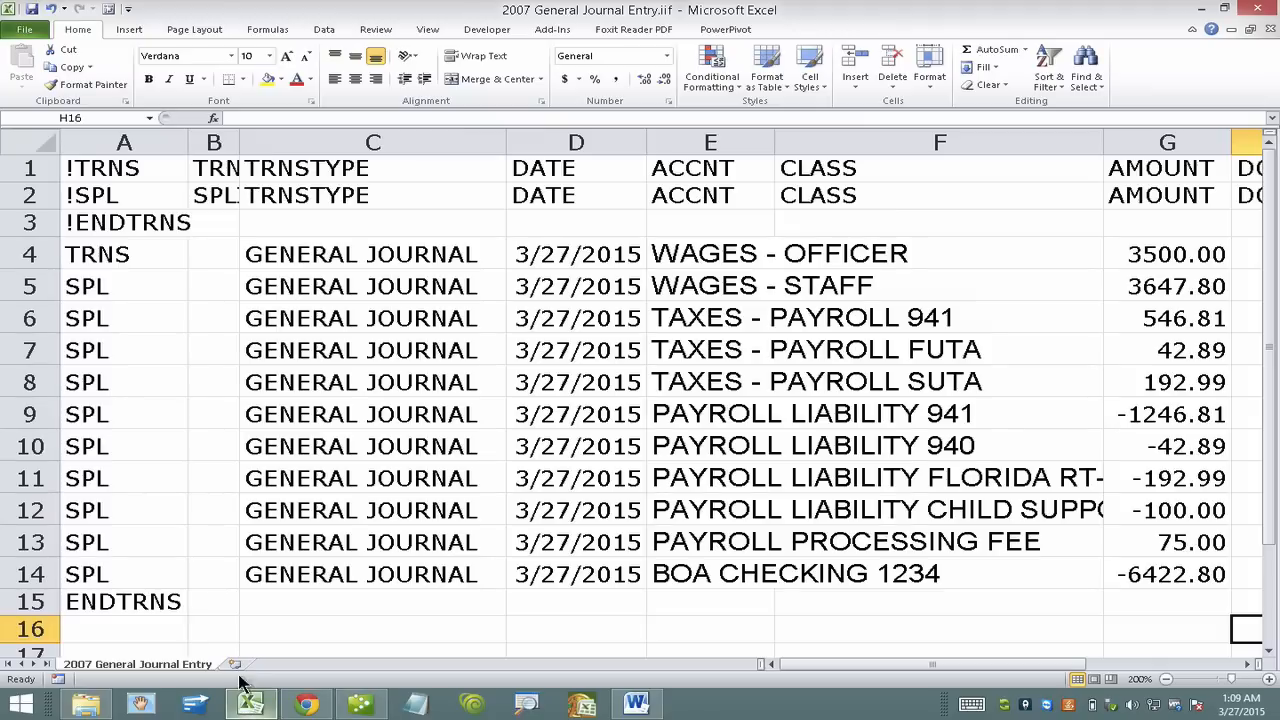
mouse_move(351, 396)
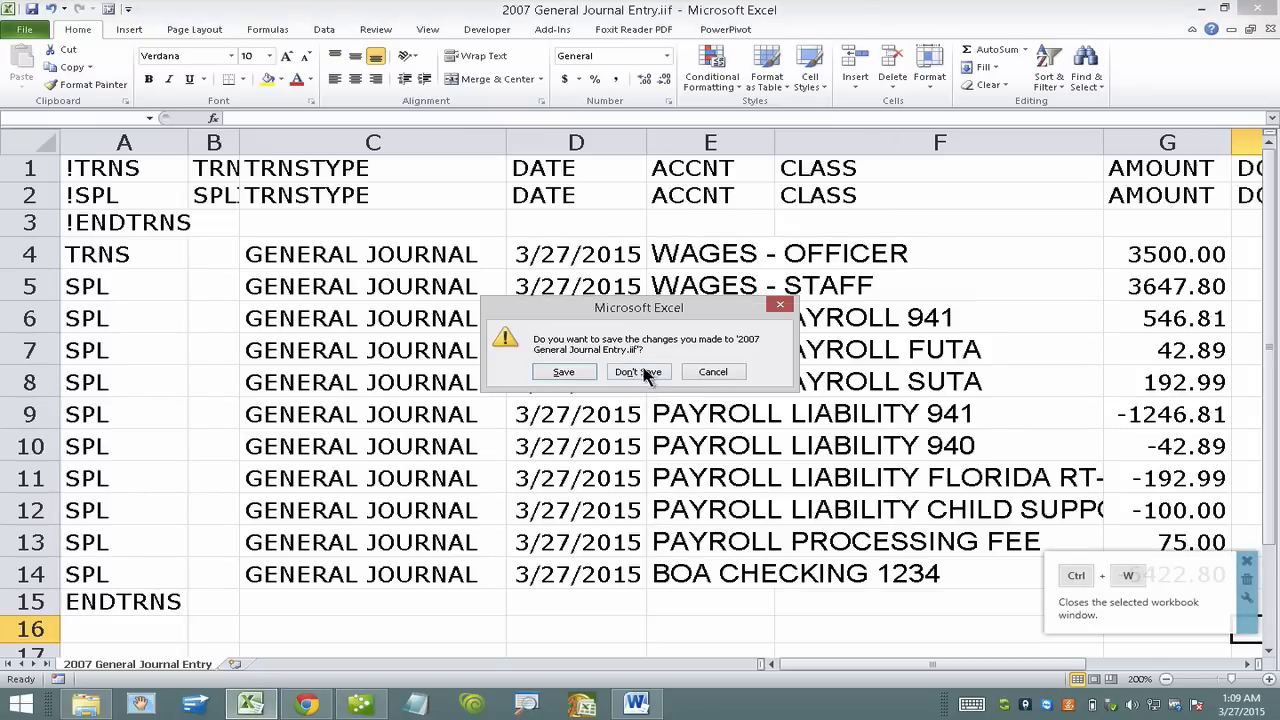
- Close the IIF workbook in Excel, choosing Don't Save
left_click(638, 372)
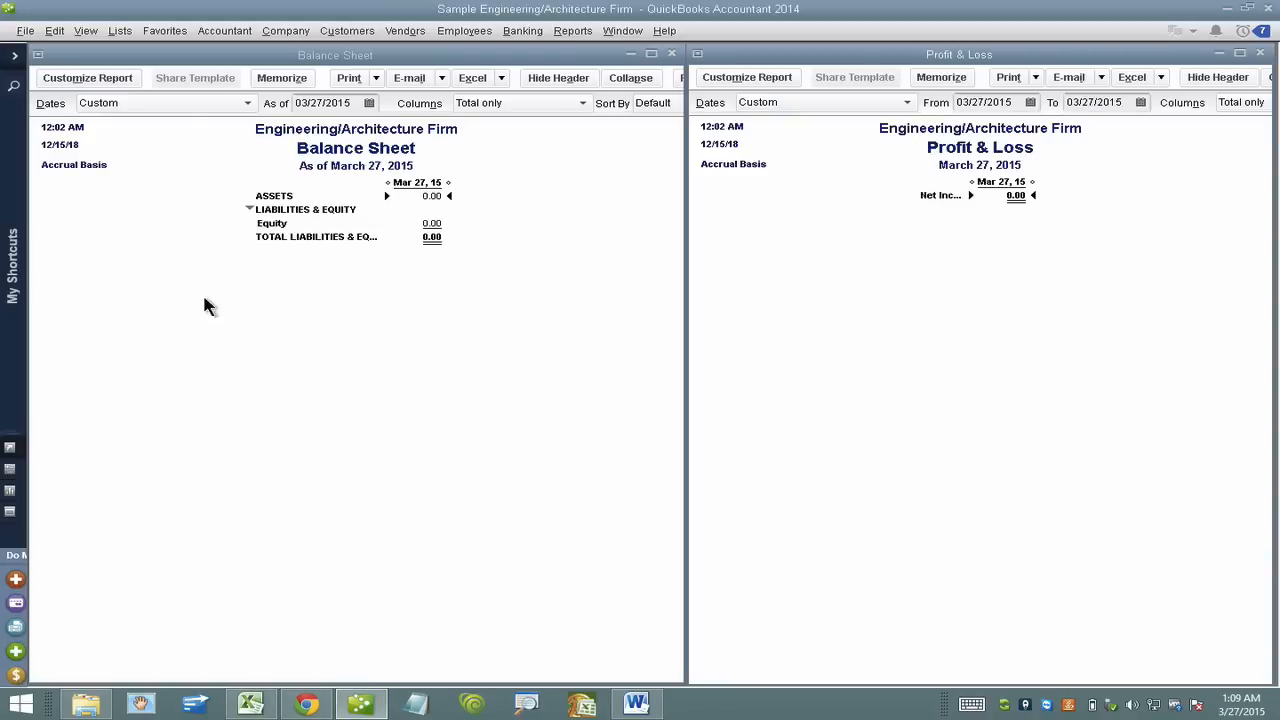
- Import 2007 General Journal Entry.iif and confirm the successful import
left_click(14, 30)
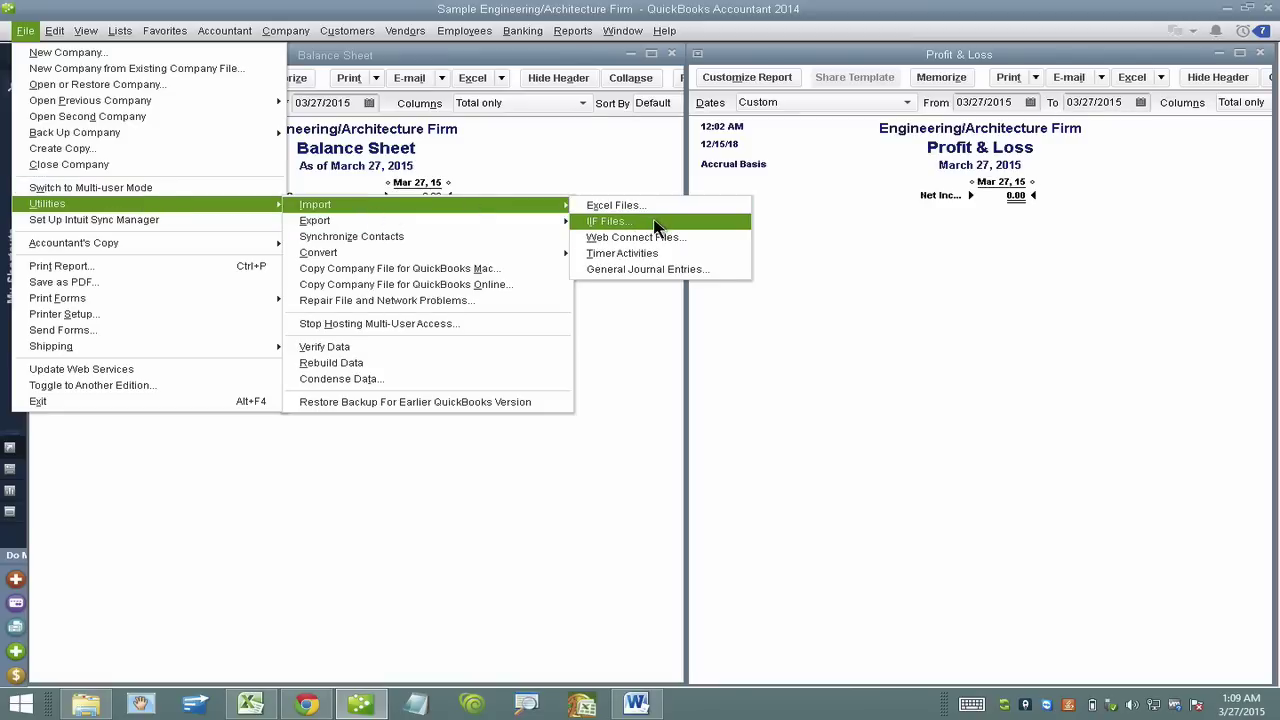
left_click(607, 221)
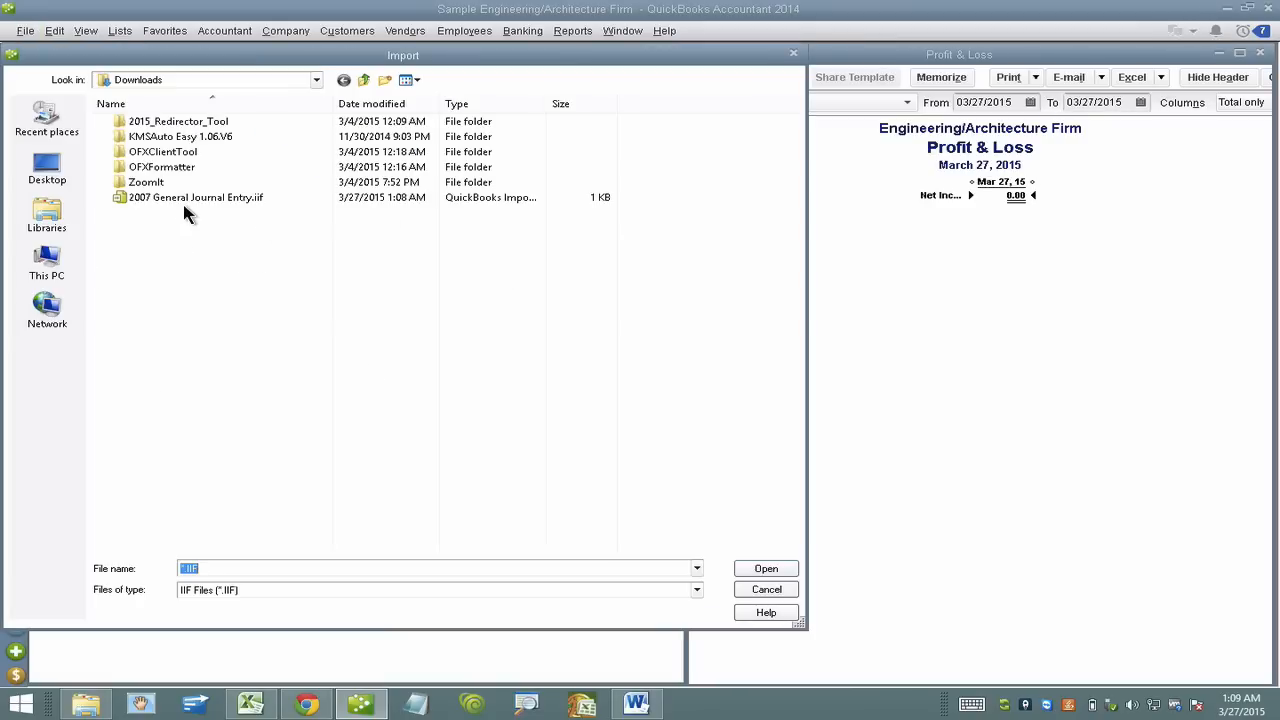
left_click(195, 197)
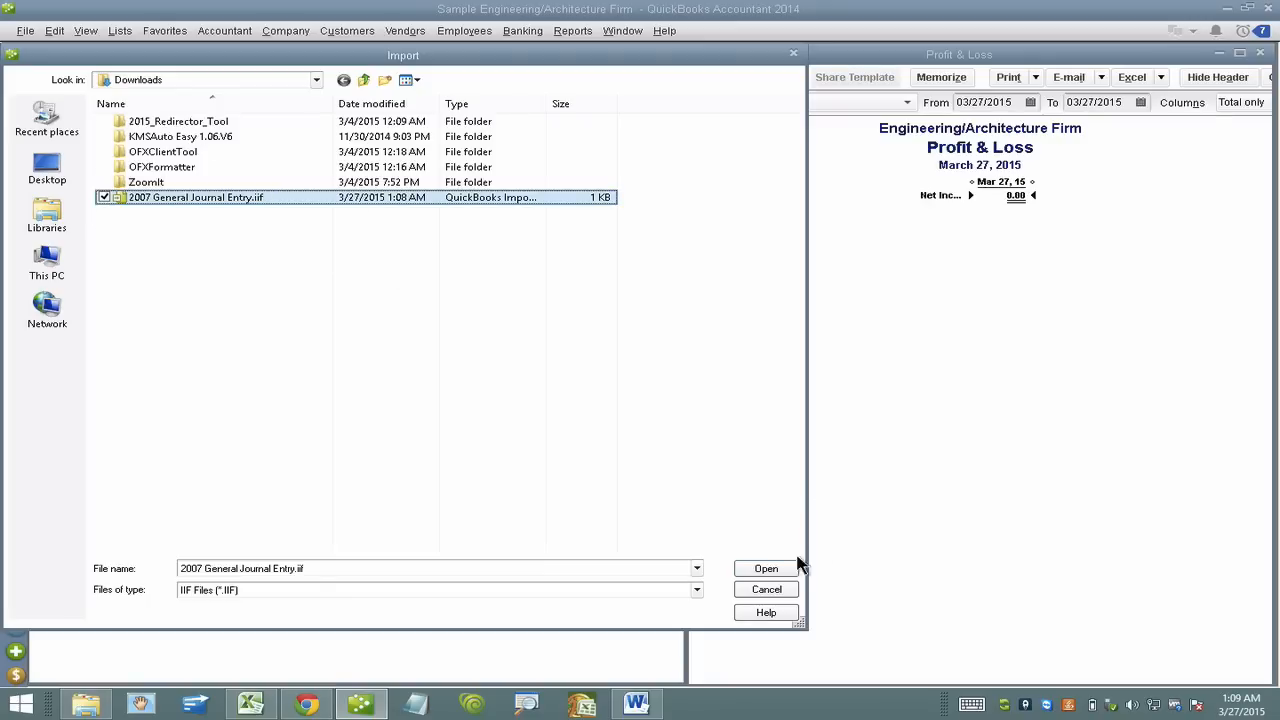
left_click(766, 568)
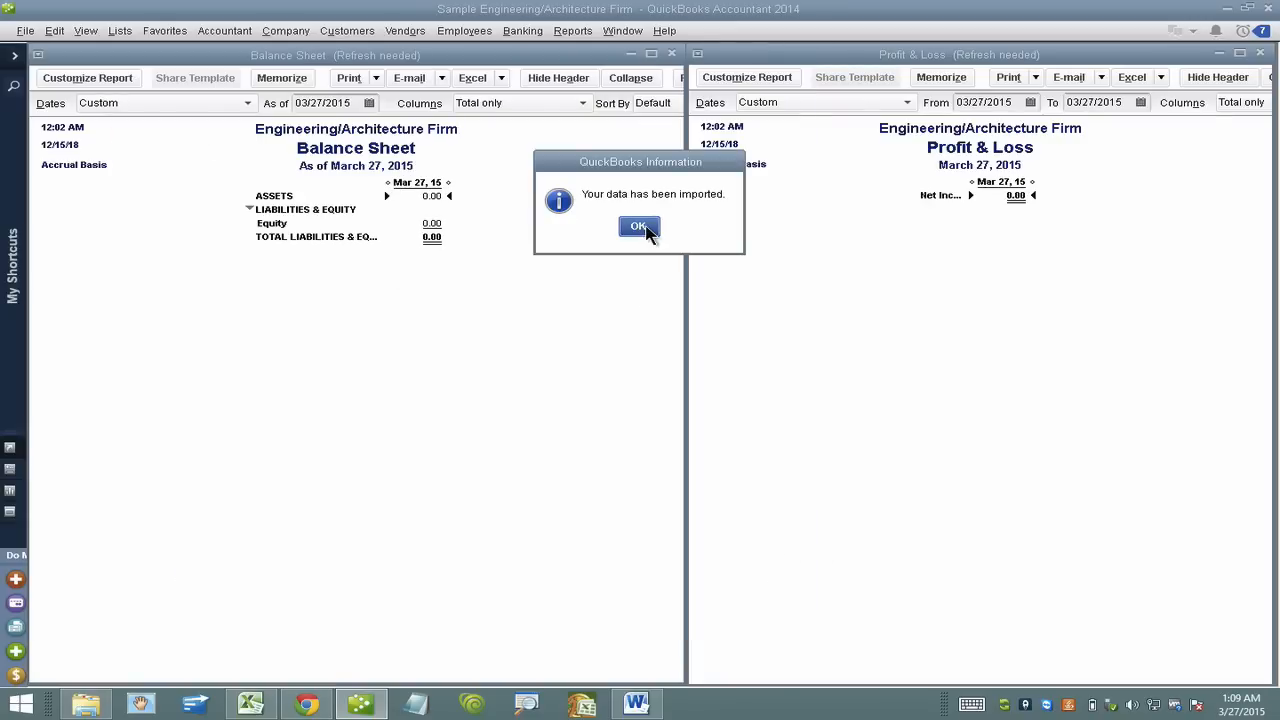
left_click(638, 227)
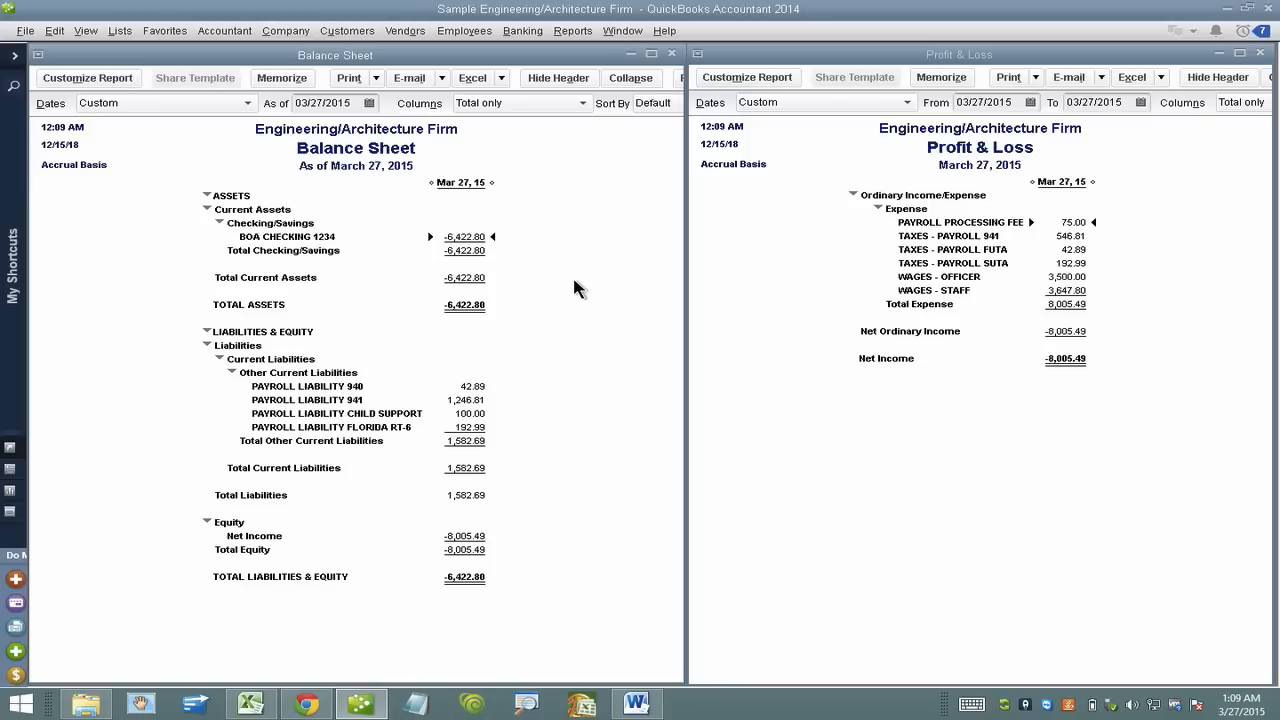
mouse_move(1040, 403)
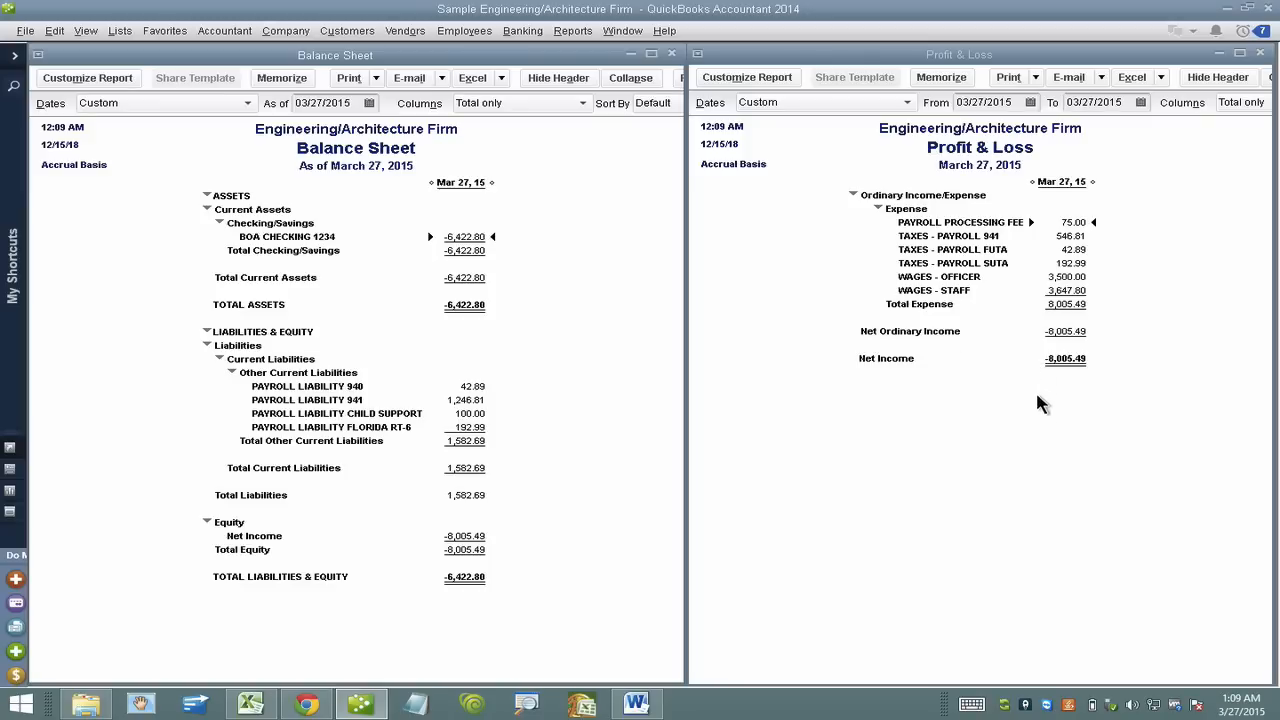
mouse_move(955, 364)
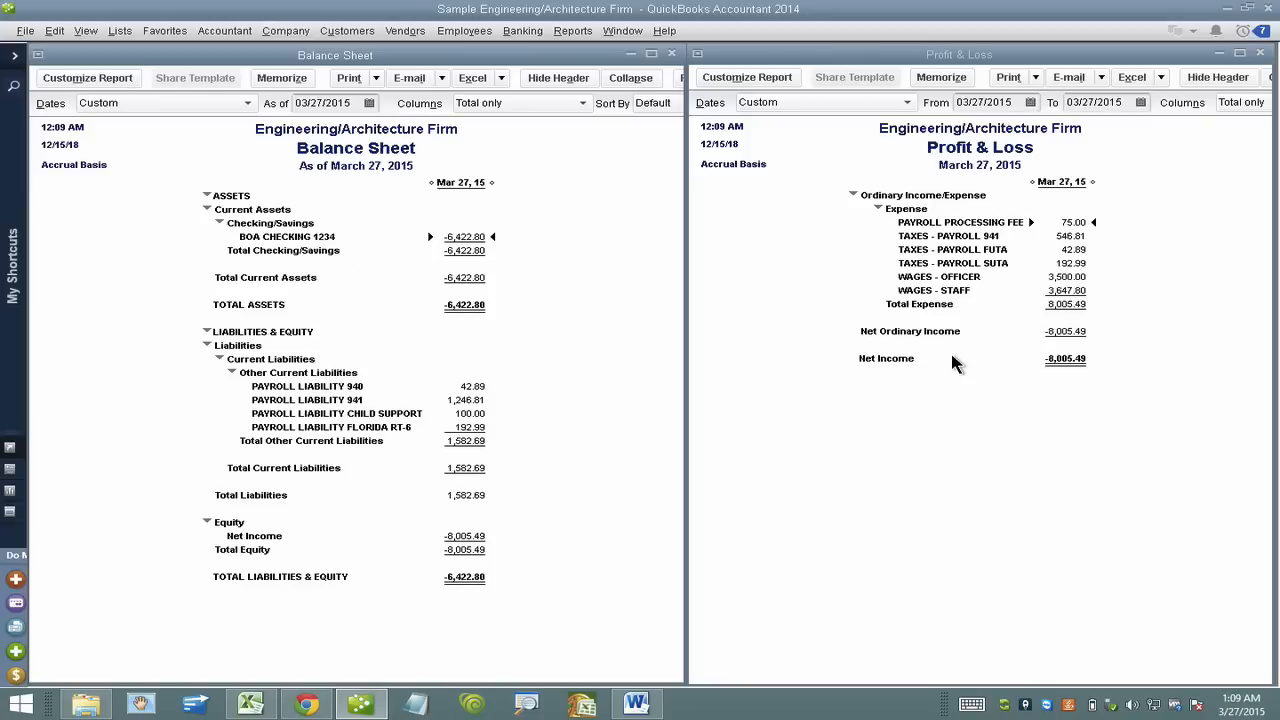
mouse_move(1072, 277)
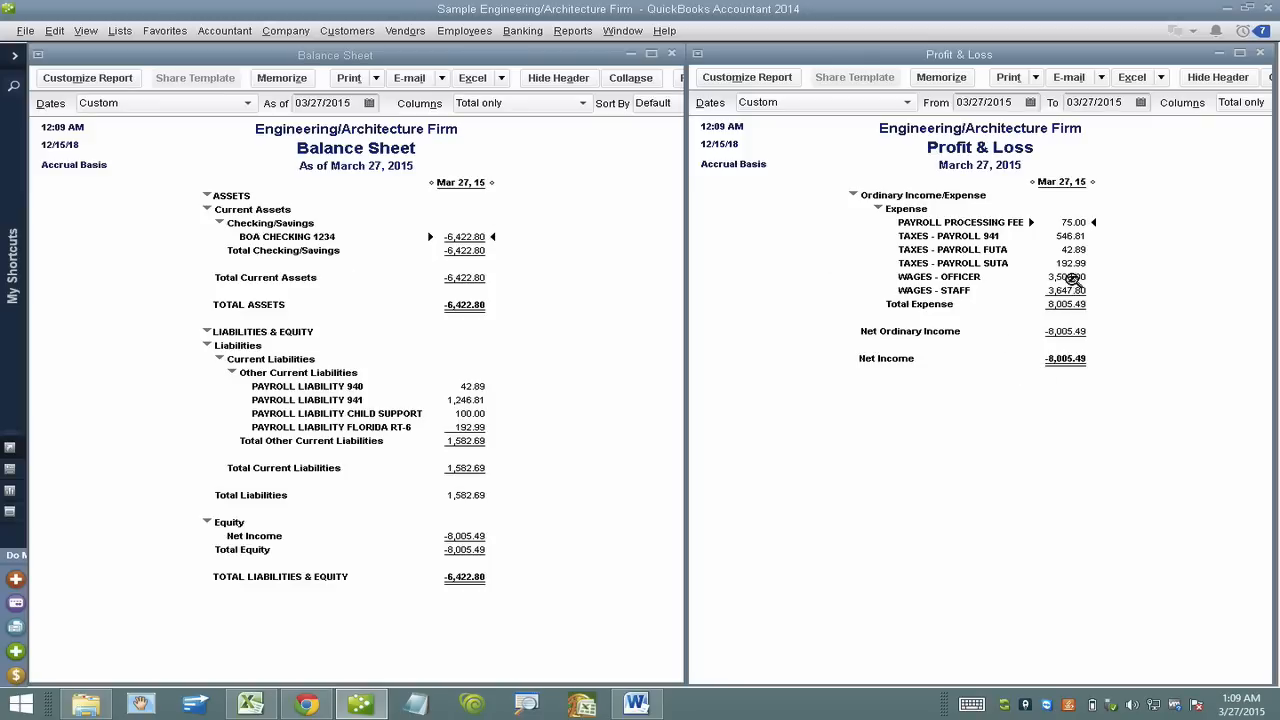
- QuickZoom from WAGES - OFFICER to the PAYROLL journal entry and maximize it
double_click(1067, 277)
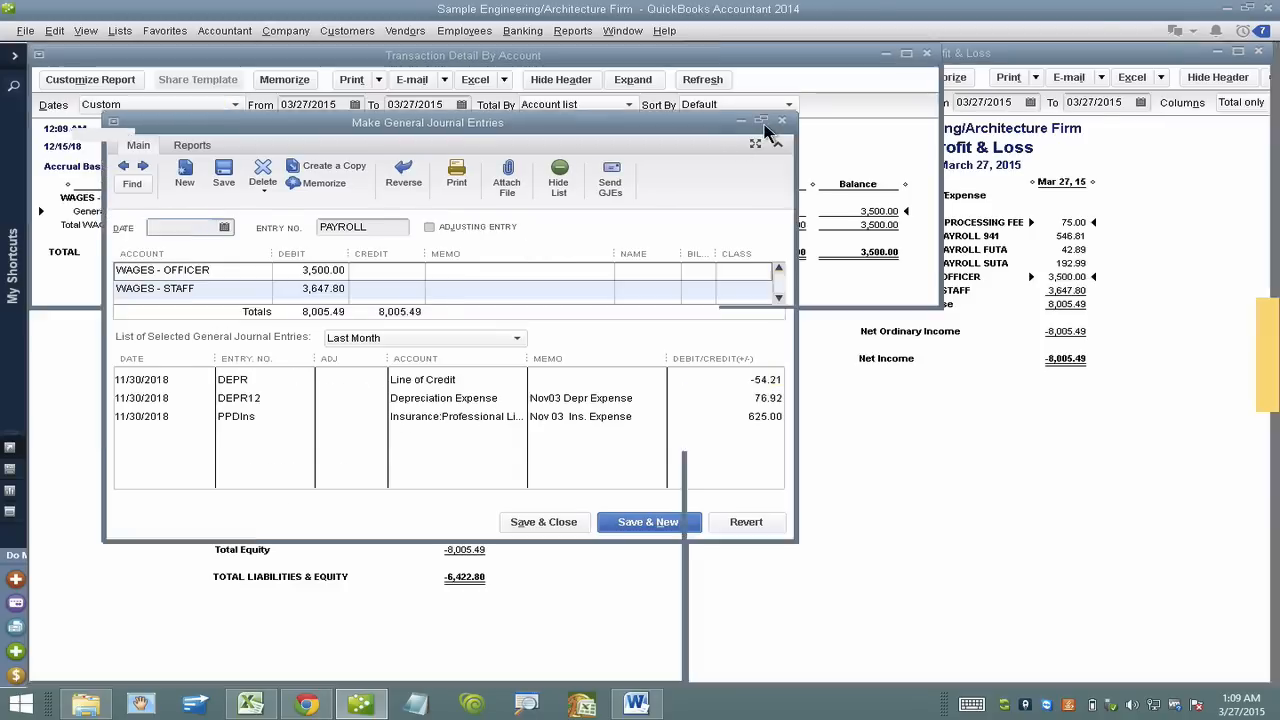
left_click(758, 122)
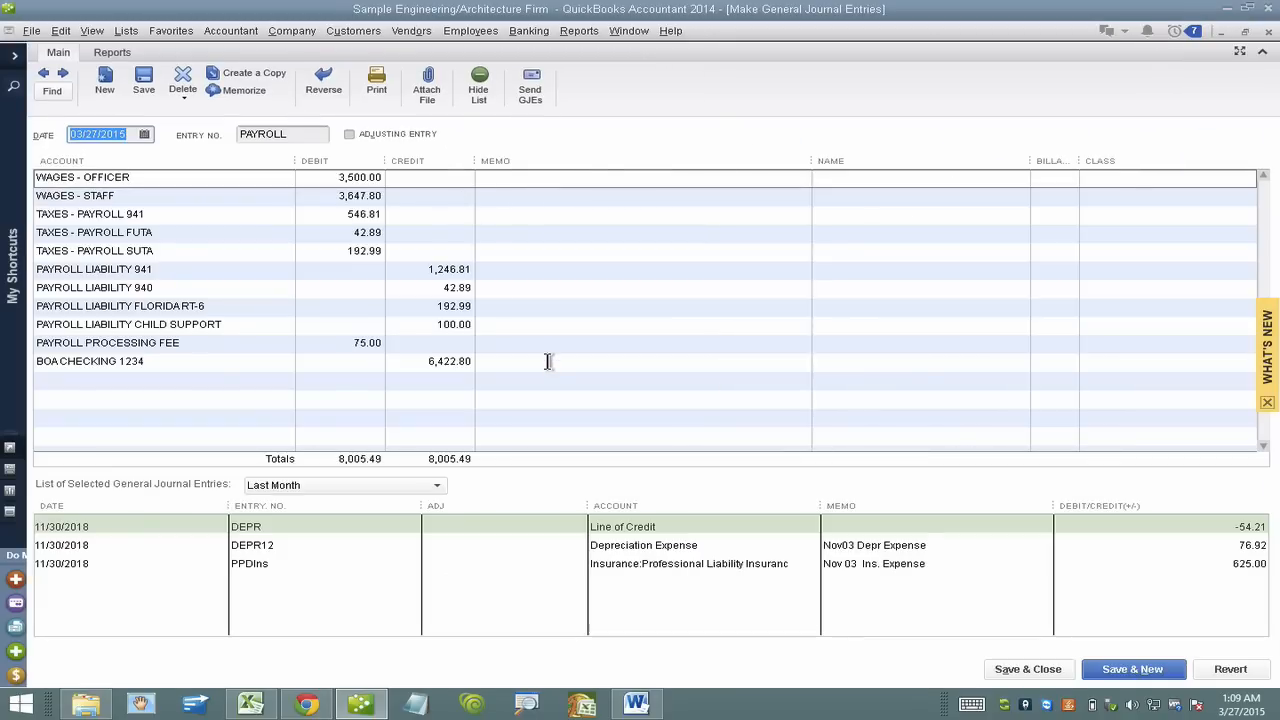